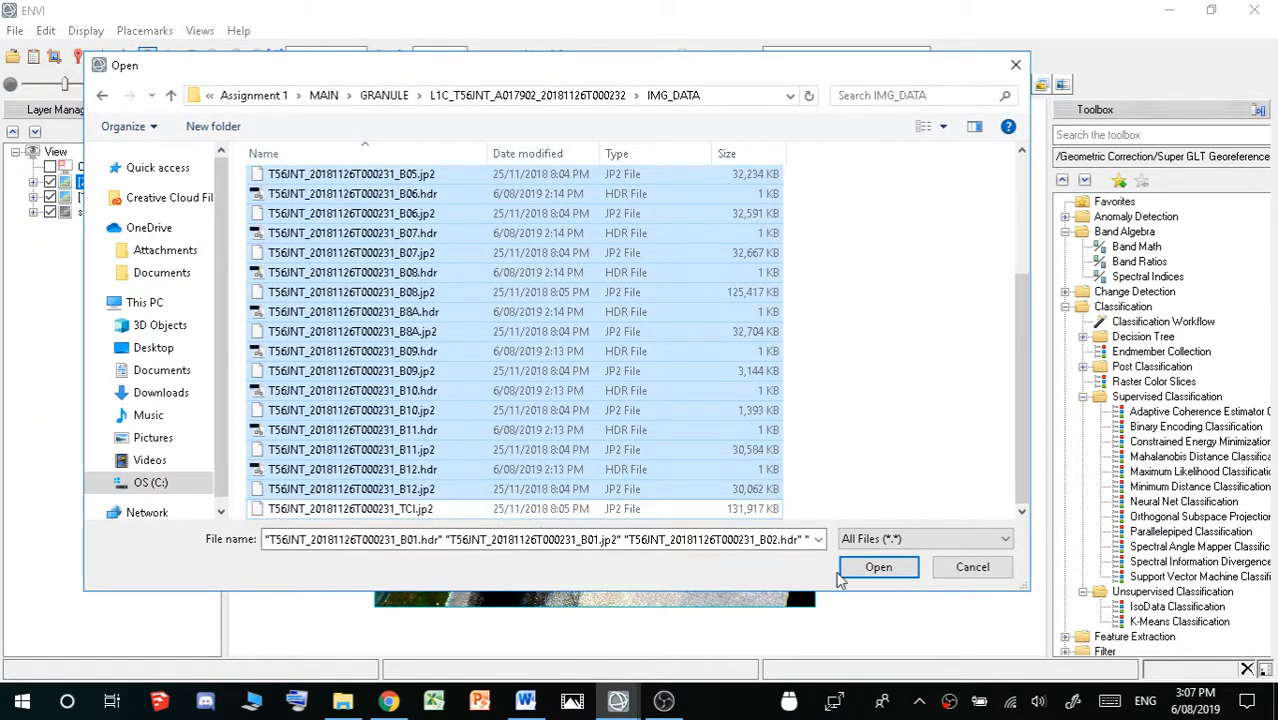
- Load the selected Sentinel-2 JP2 band files into ENVI as layers
left_click(878, 568)
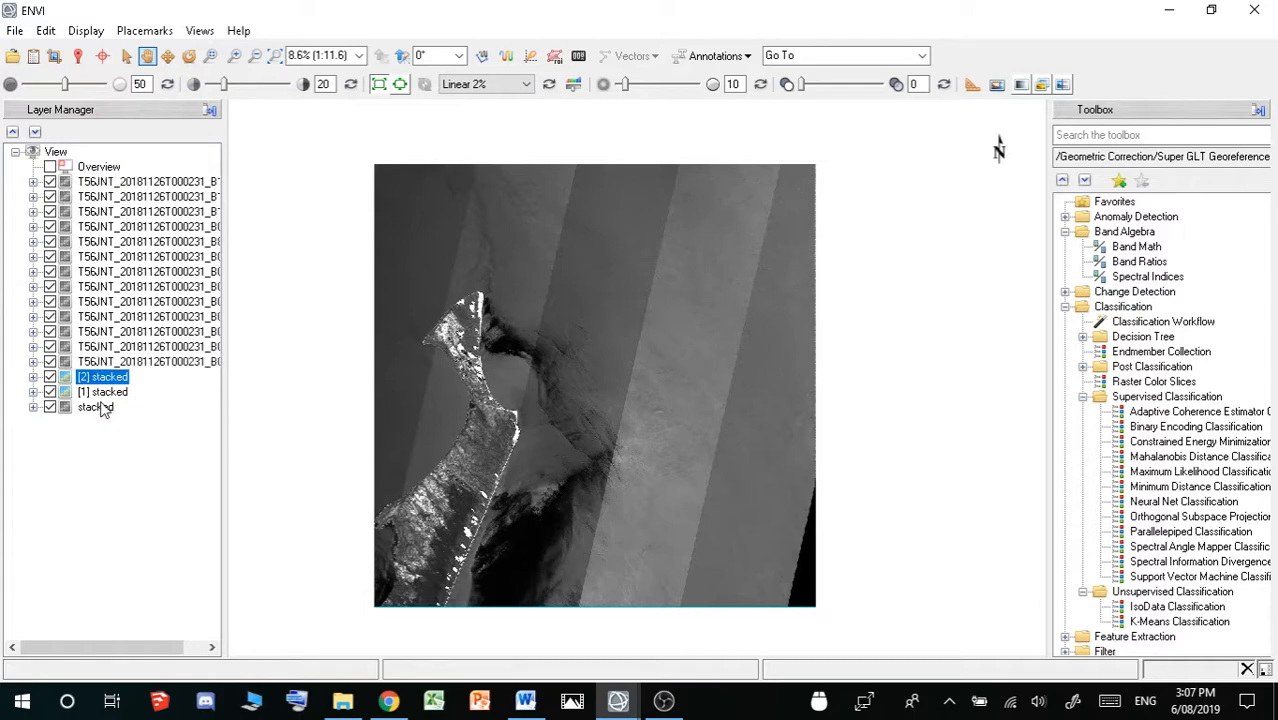
- Move the stacked layer to the top and review its bands in Data Manager
left_click(96, 406)
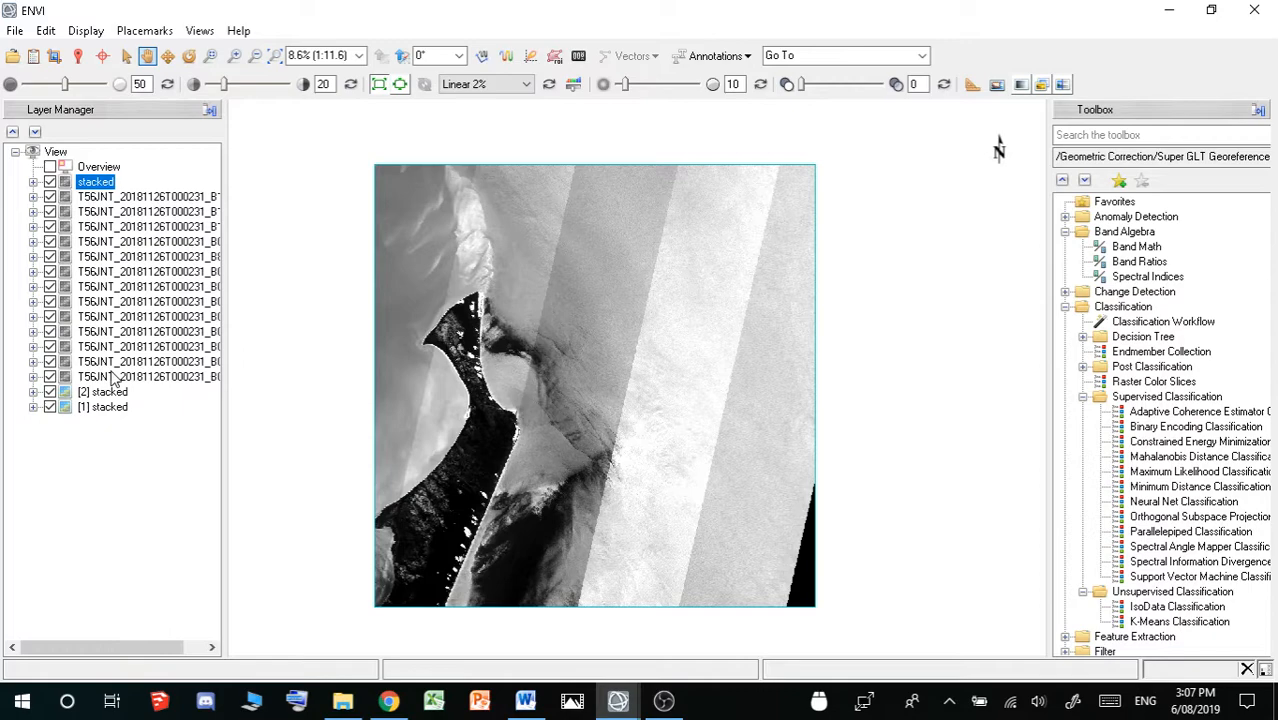
left_click(102, 408)
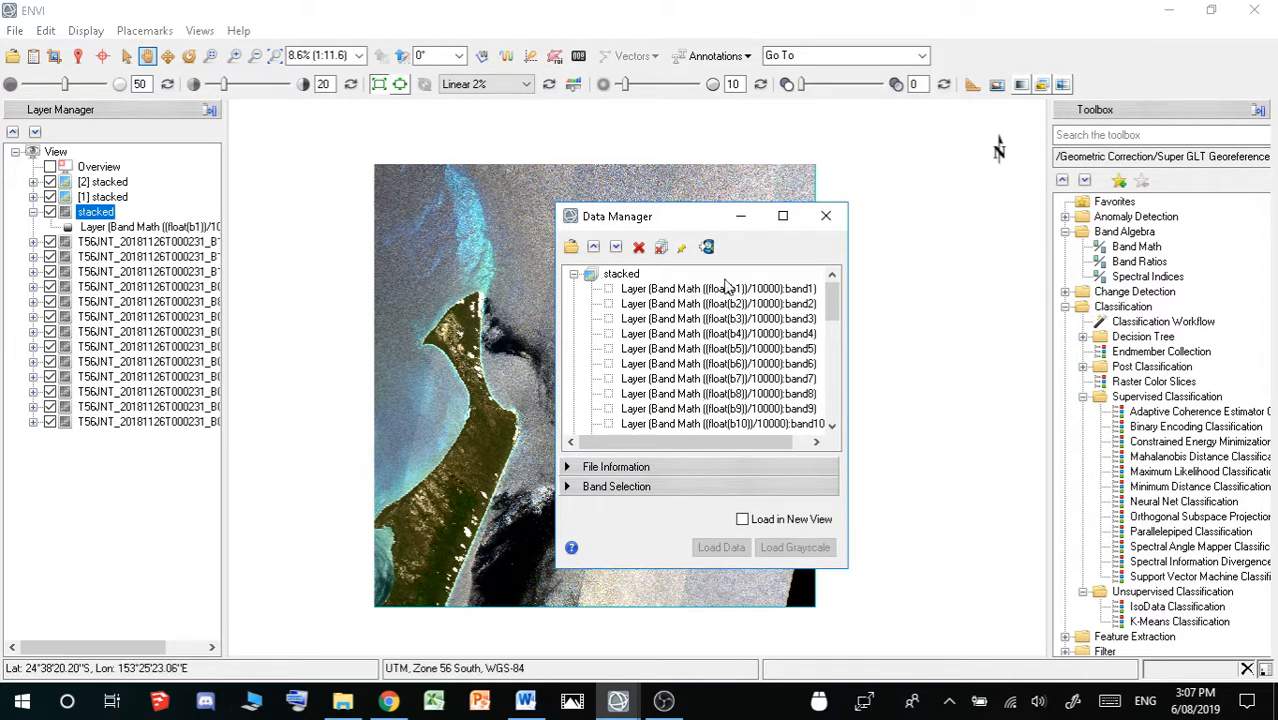
mouse_move(616, 336)
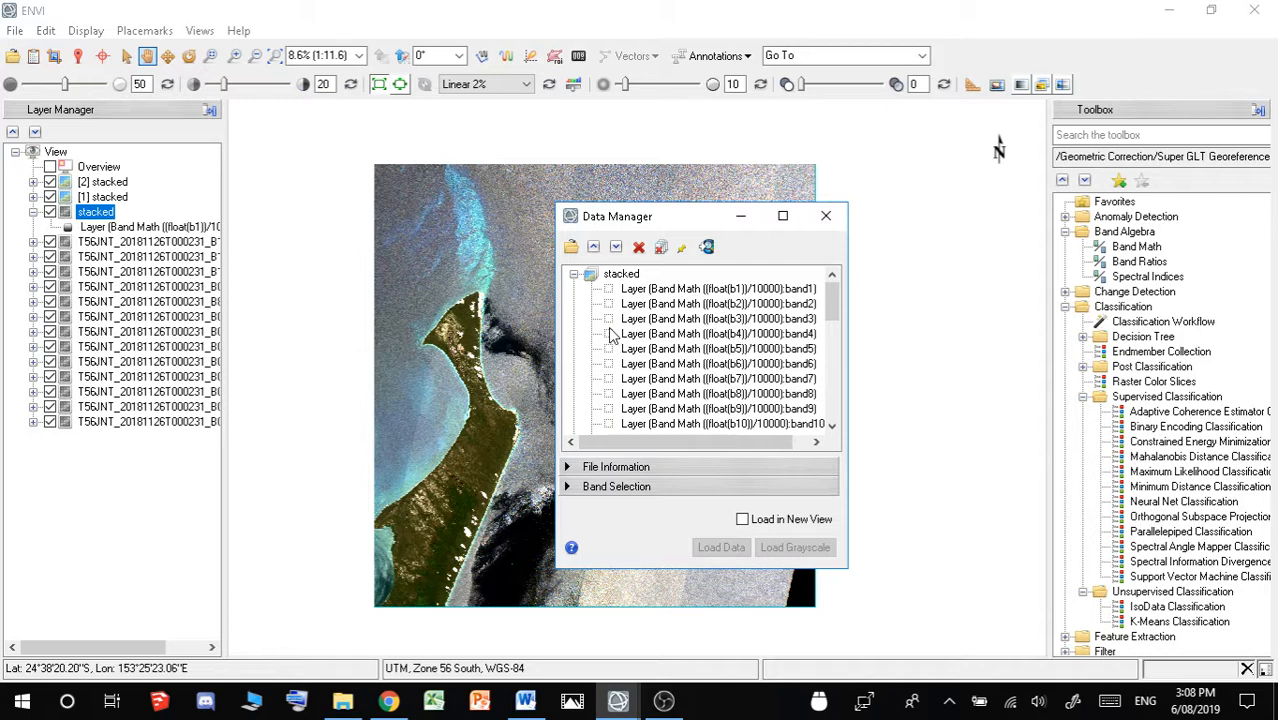
left_click(826, 216)
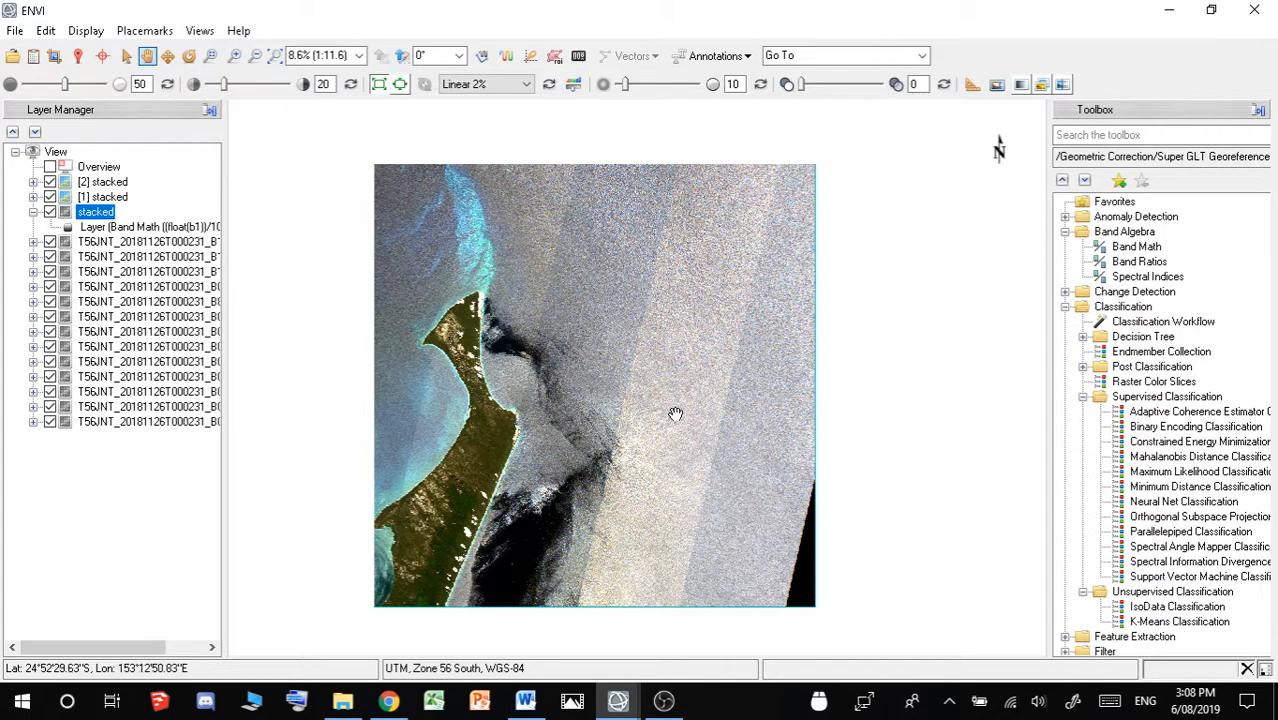
mouse_move(998, 398)
type("(float(")
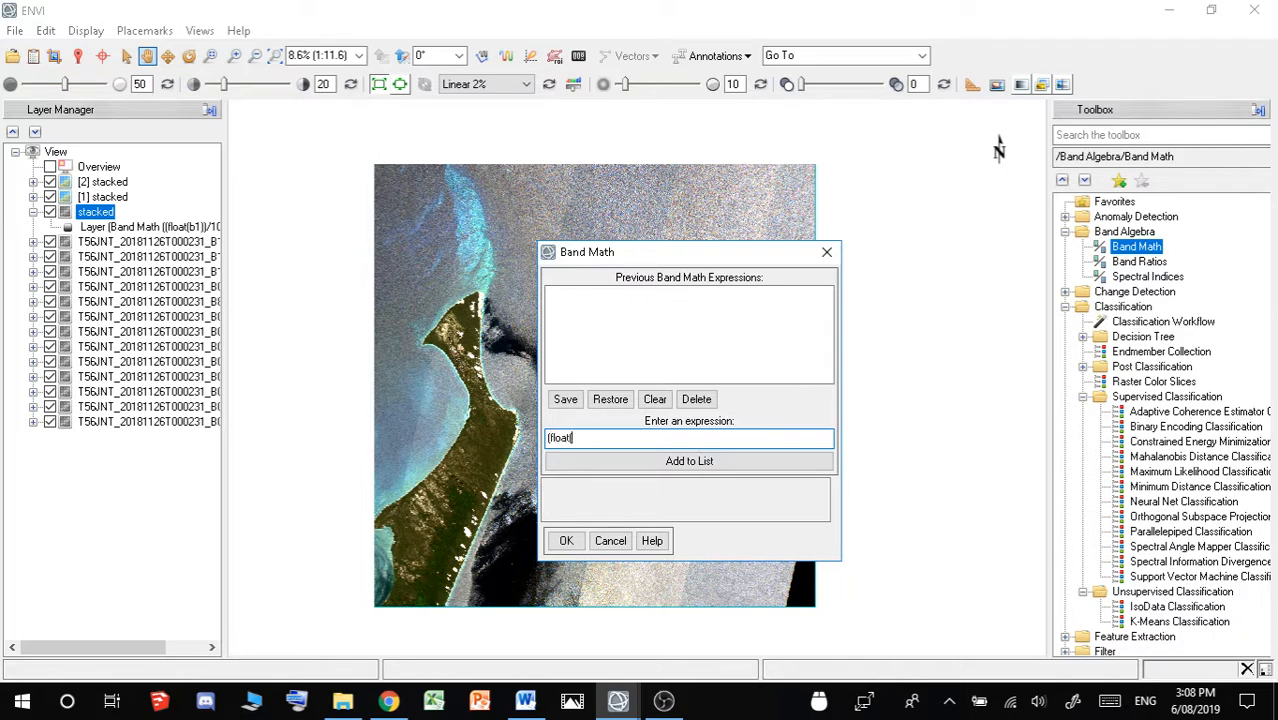
- Enter the Band Math expression float(b1)/10000 and submit it
type("b1))")
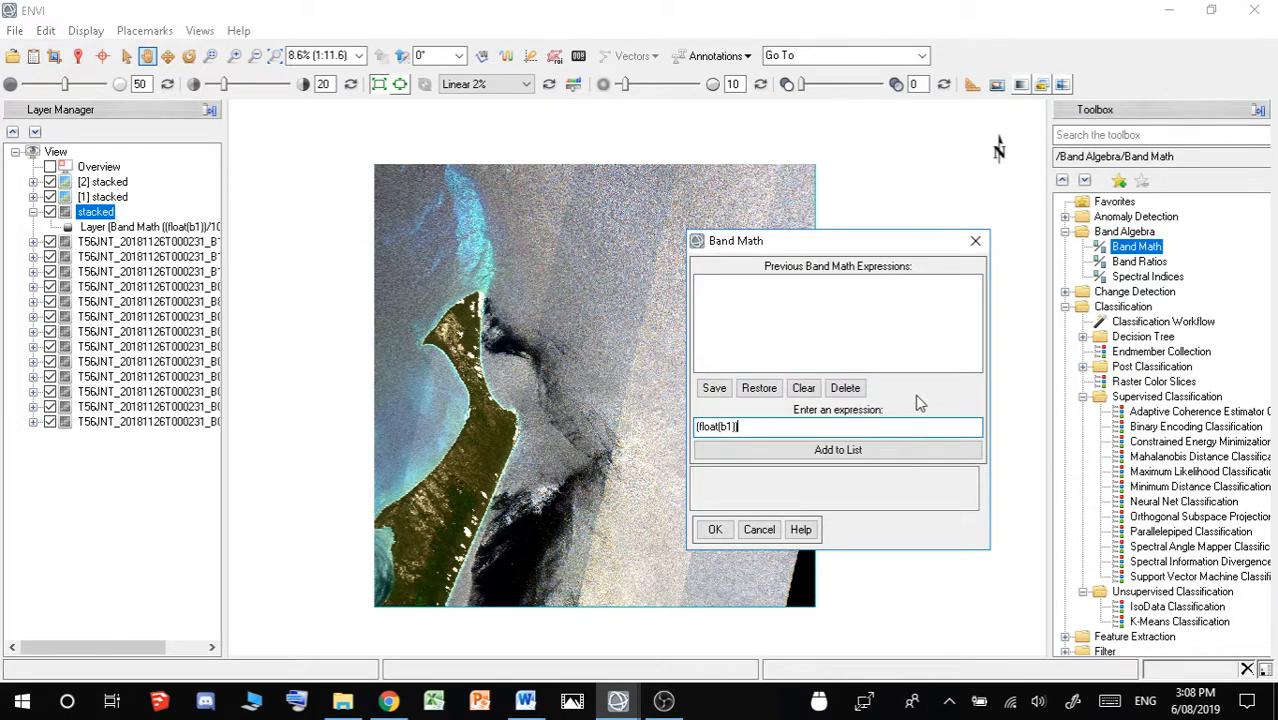
type("/")
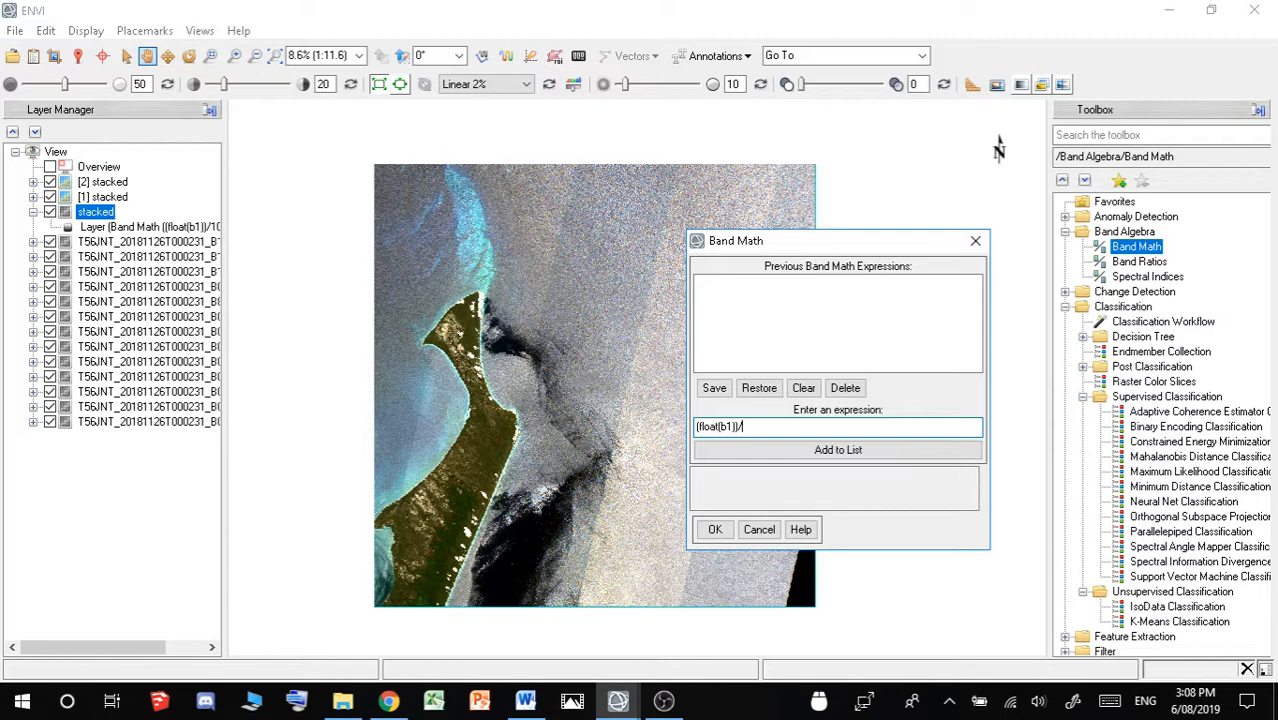
type("10000")
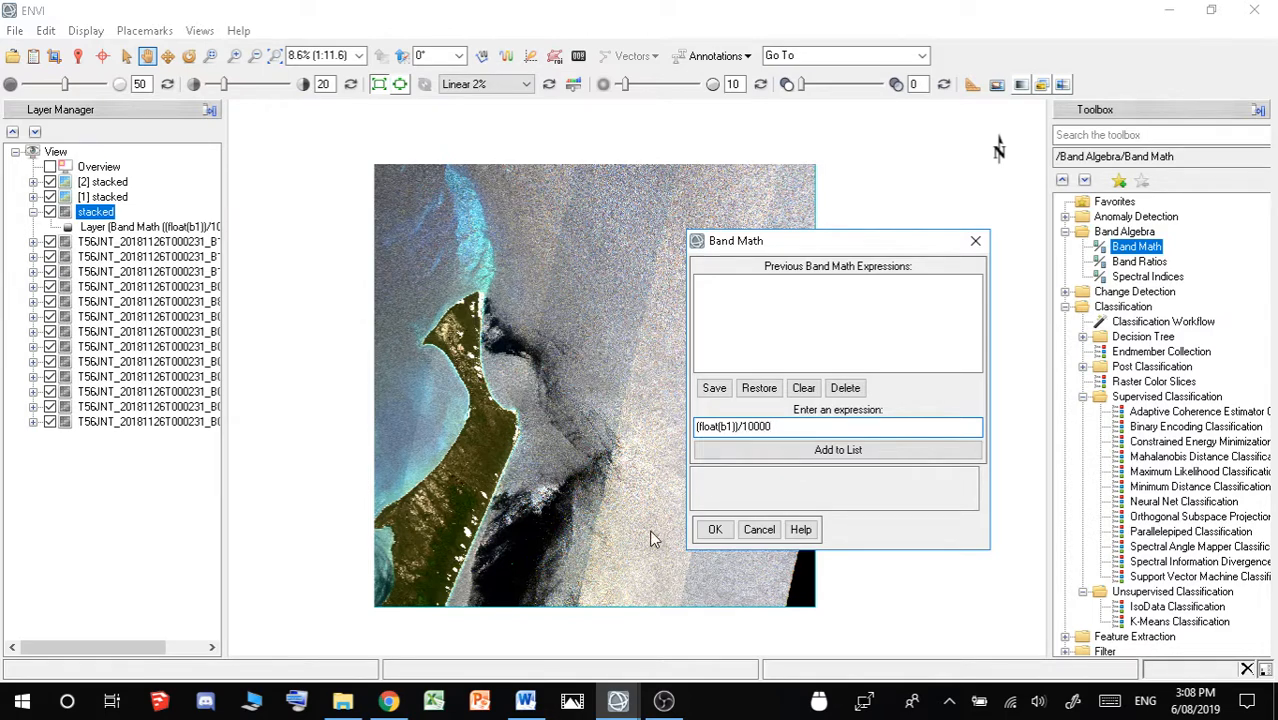
left_click(836, 488)
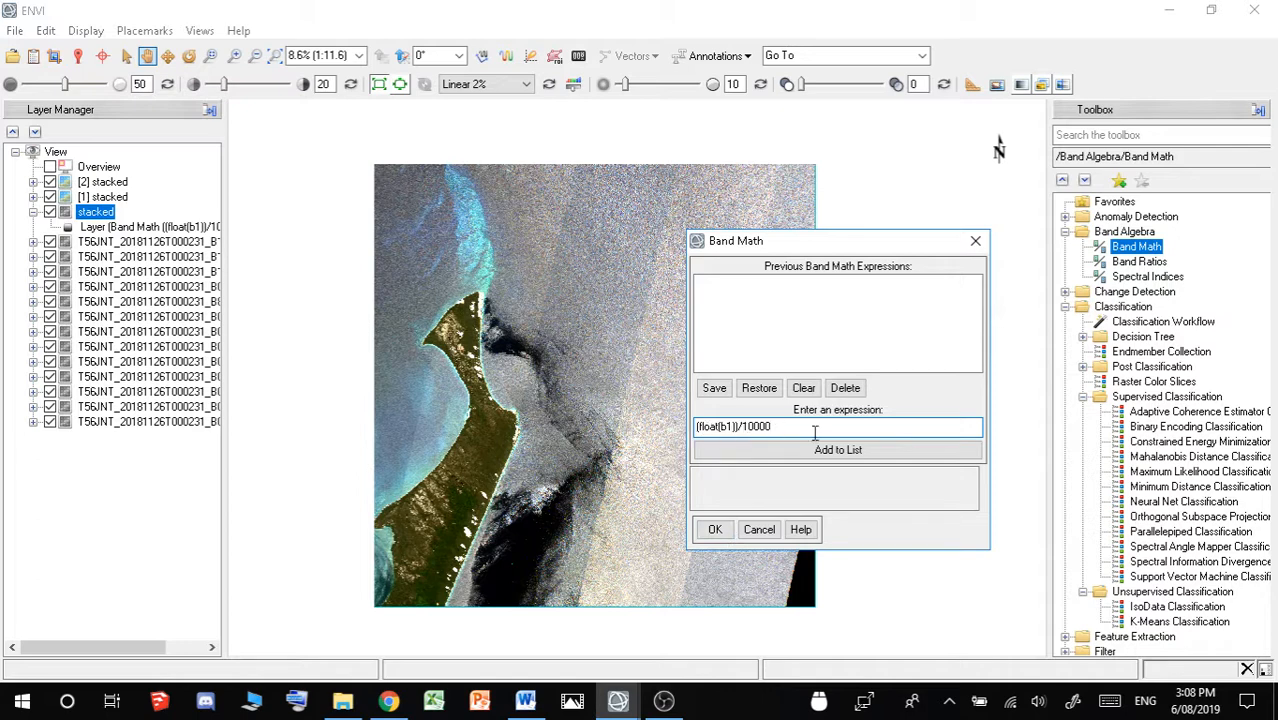
left_click(714, 528)
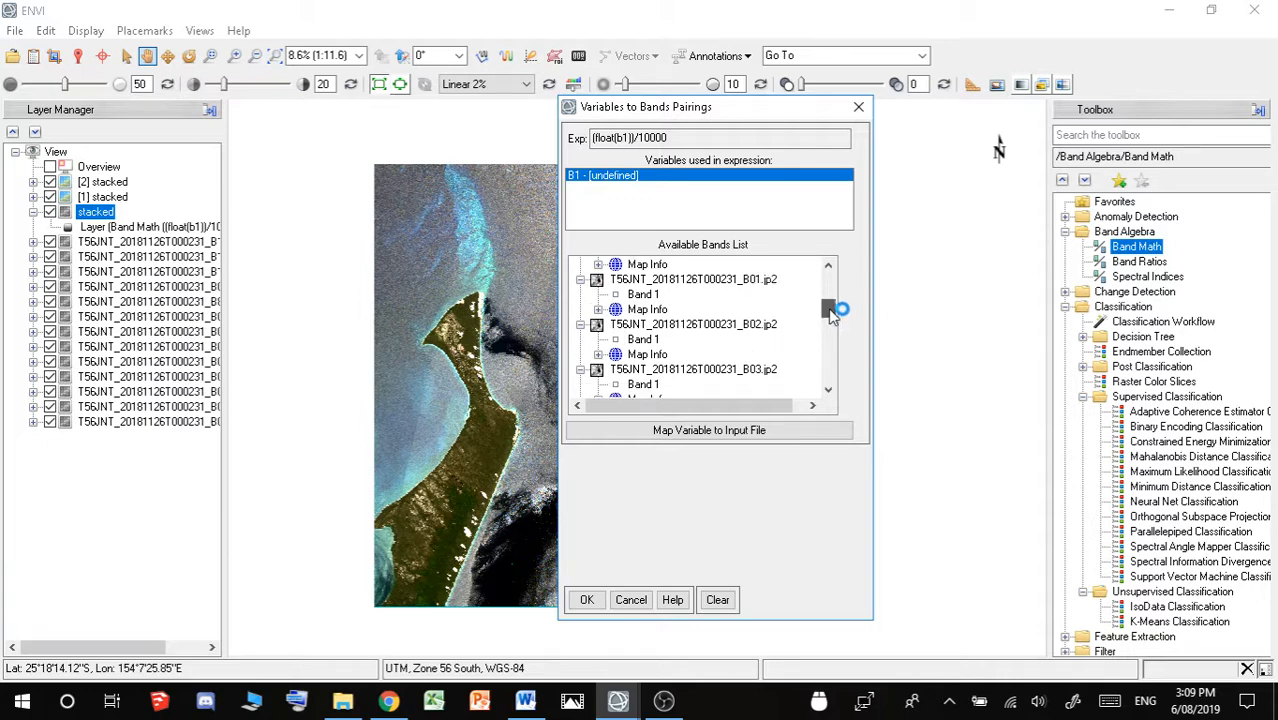
- Pair B1 with the B01 band, then set up float(b2)/10000 paired to B02 with output to File
left_click(642, 294)
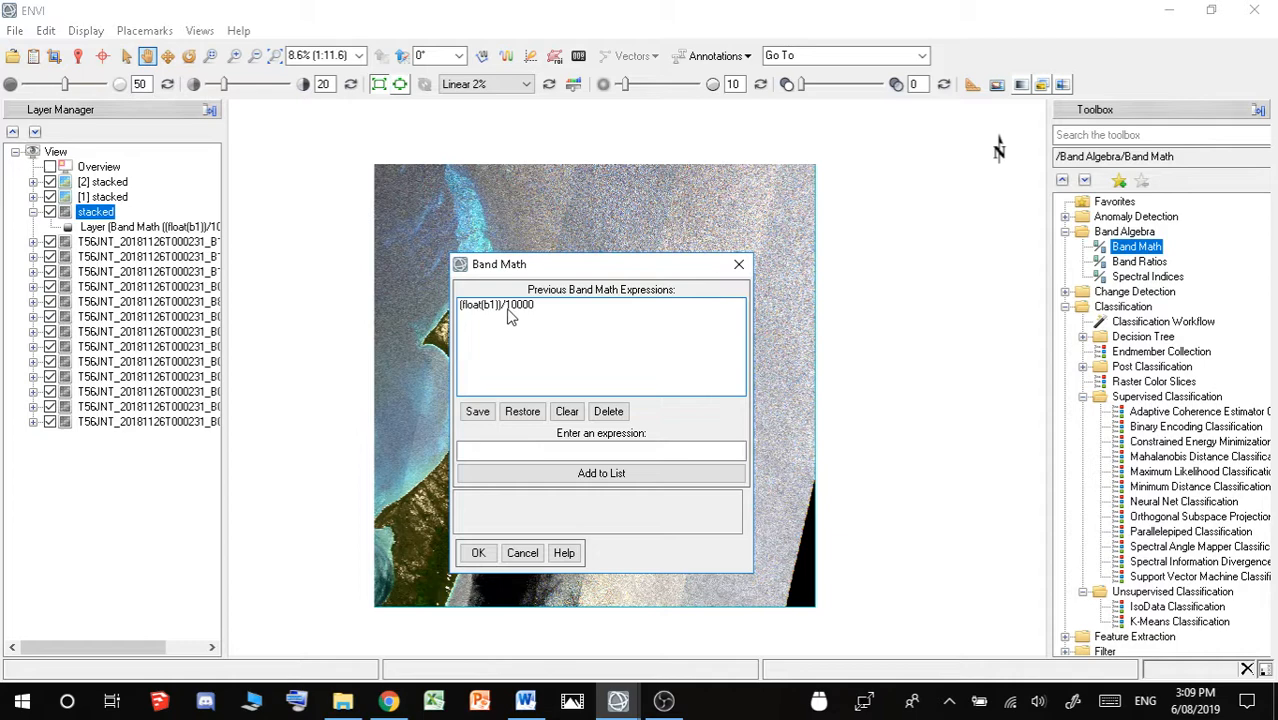
left_click(496, 304)
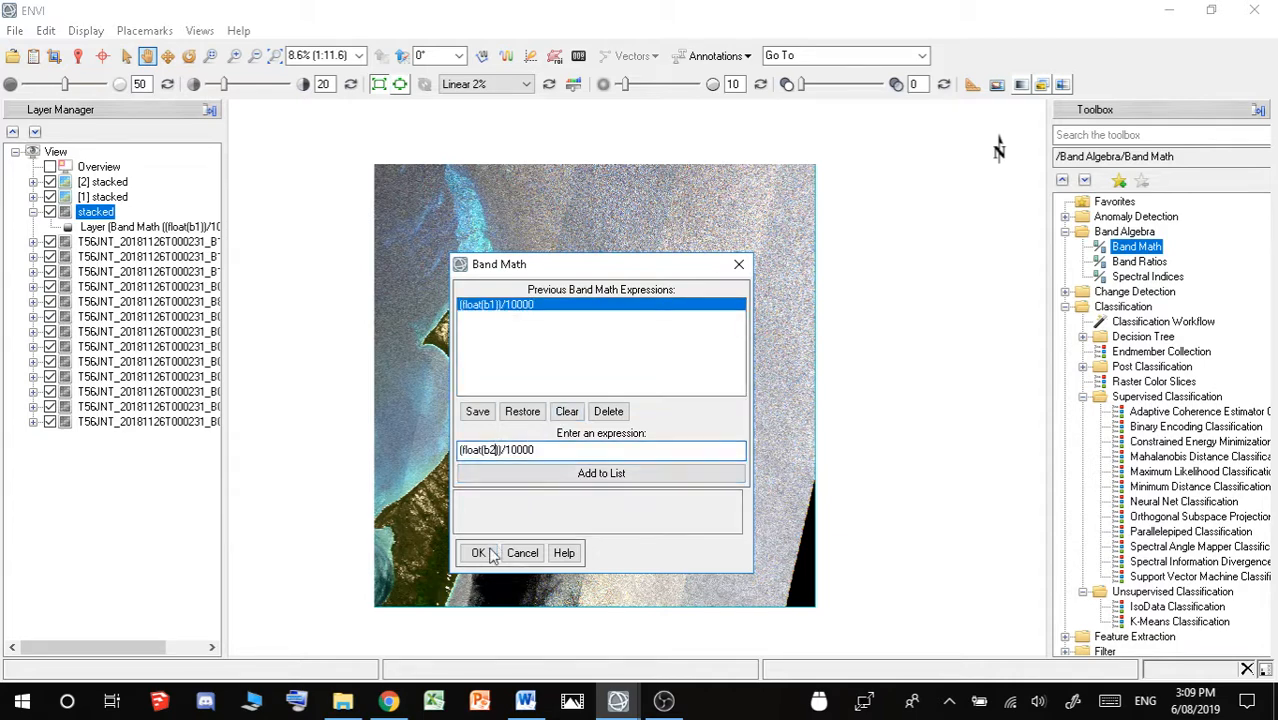
left_click(478, 552)
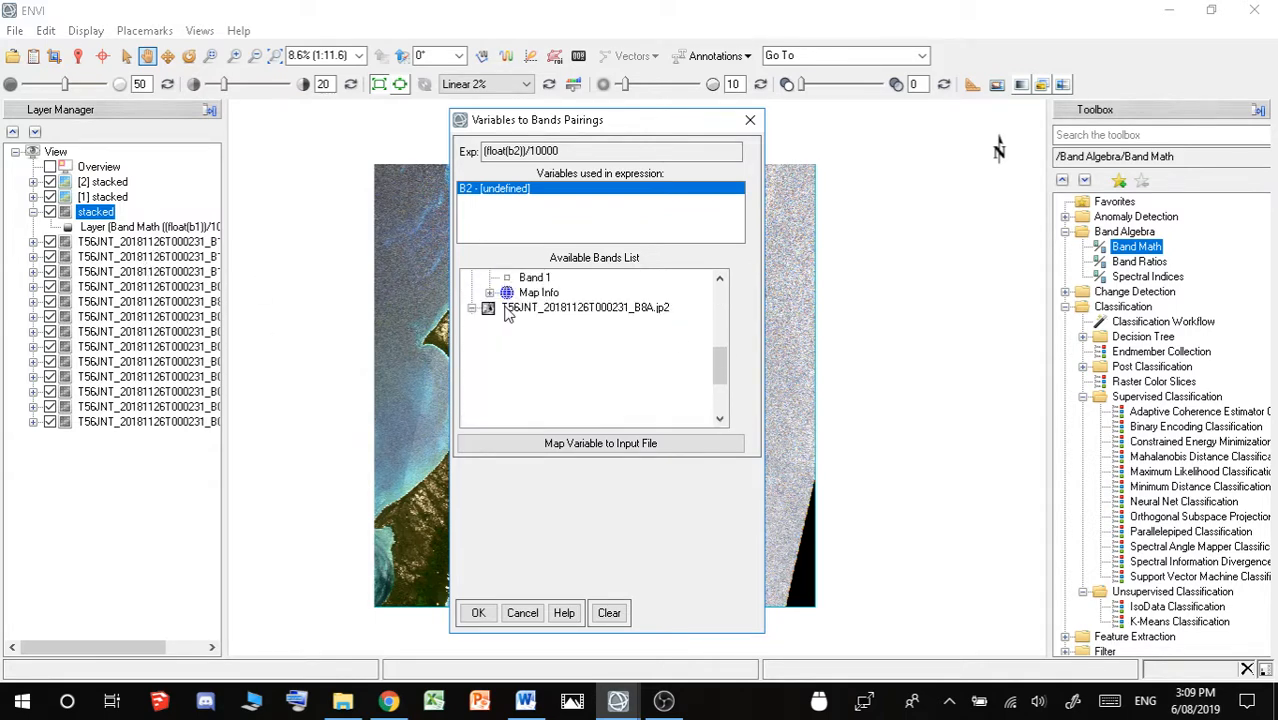
left_click(600, 444)
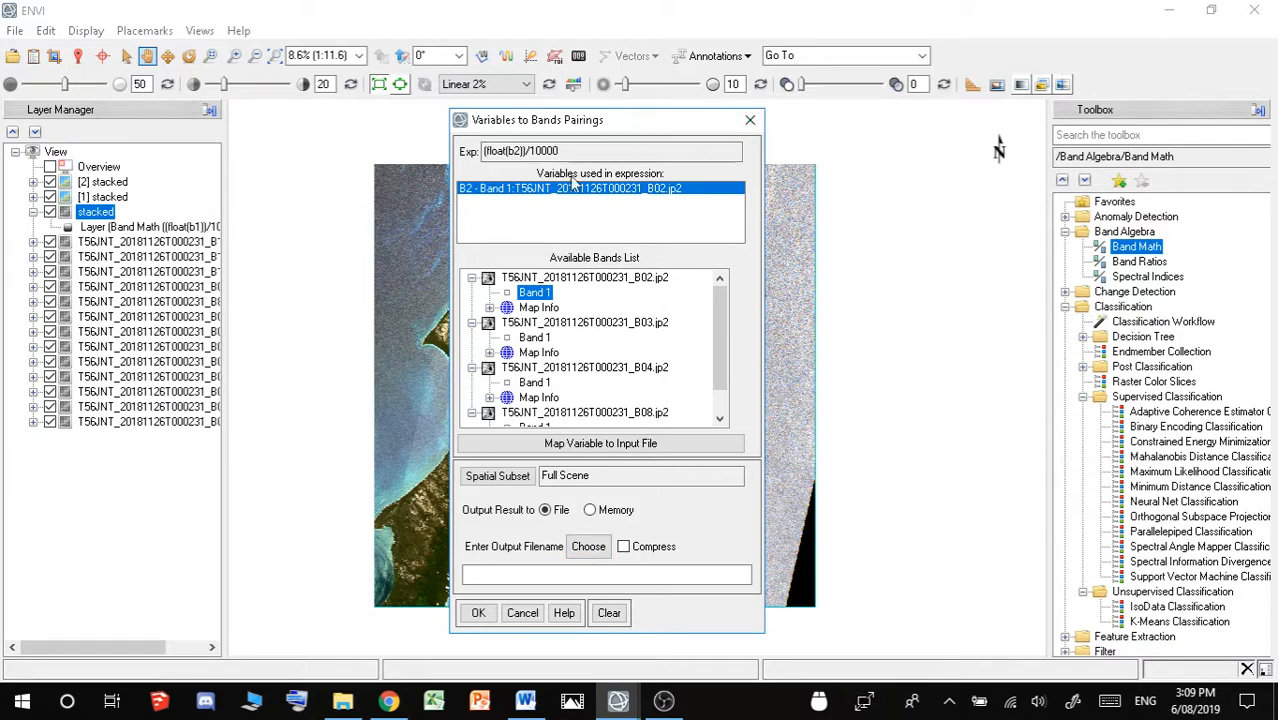
left_click(478, 612)
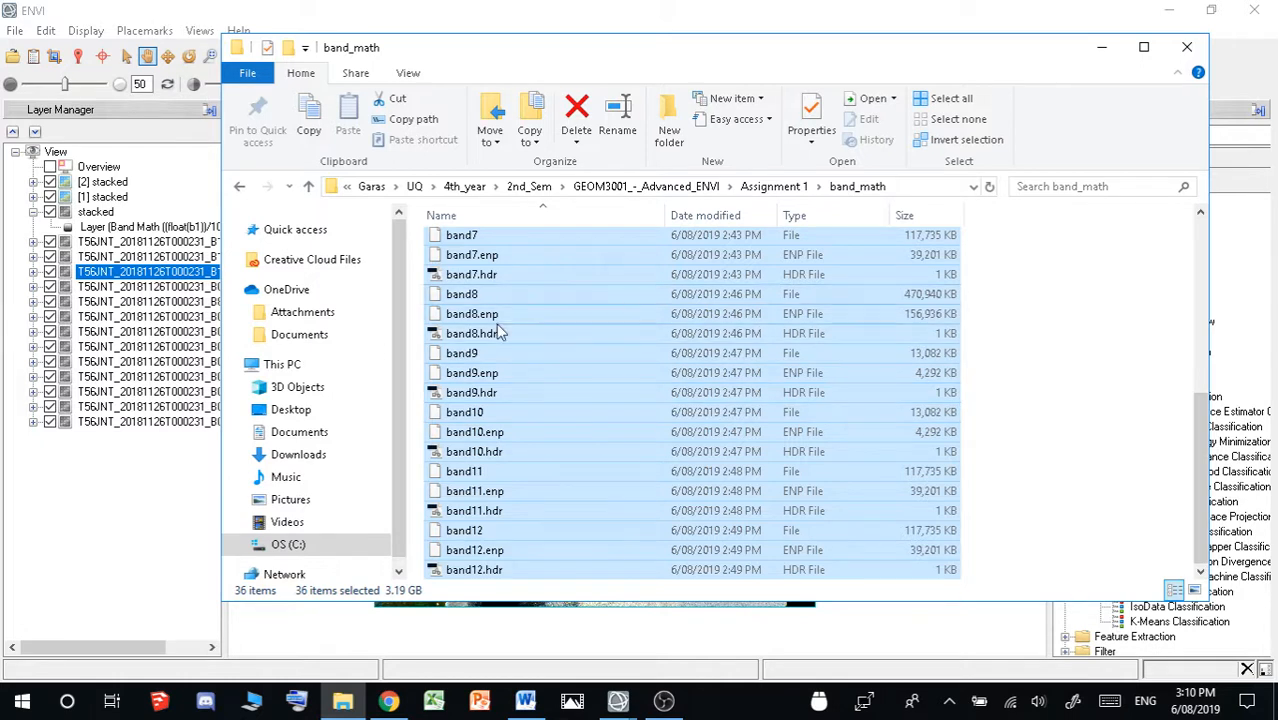
mouse_move(564, 364)
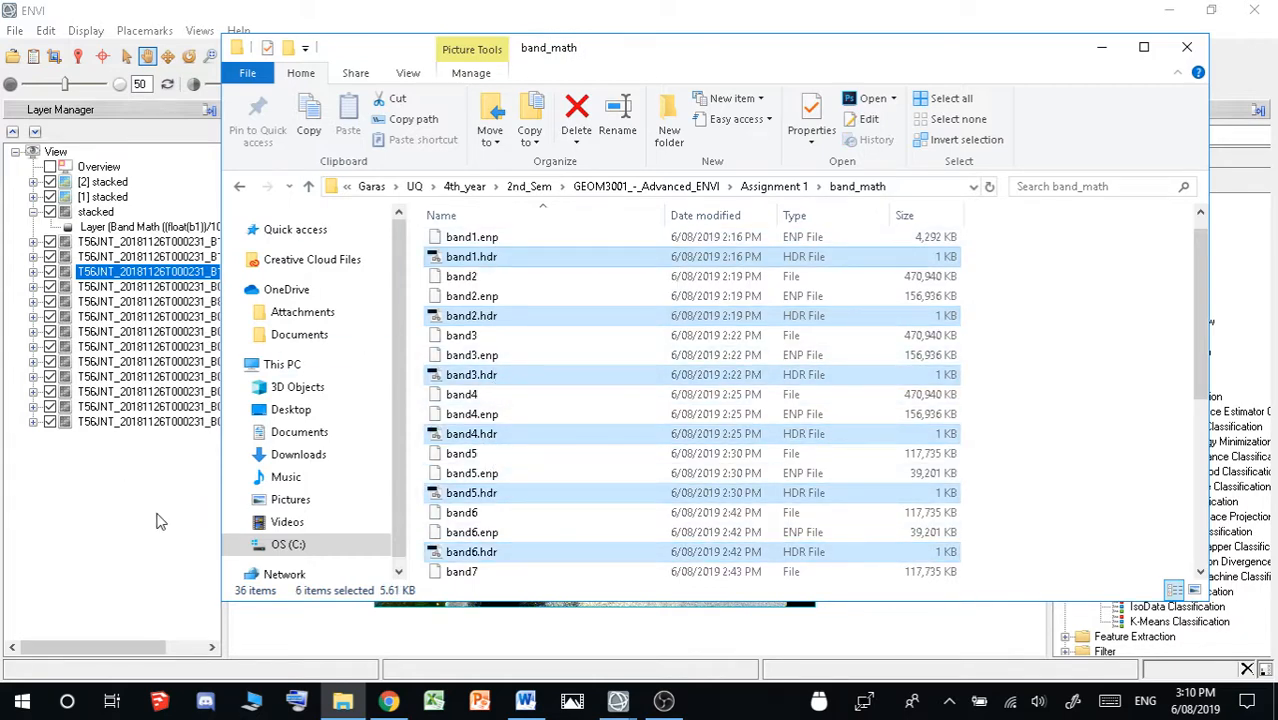
- Return to ENVI's File menu after checking the band_math output files
left_click(16, 30)
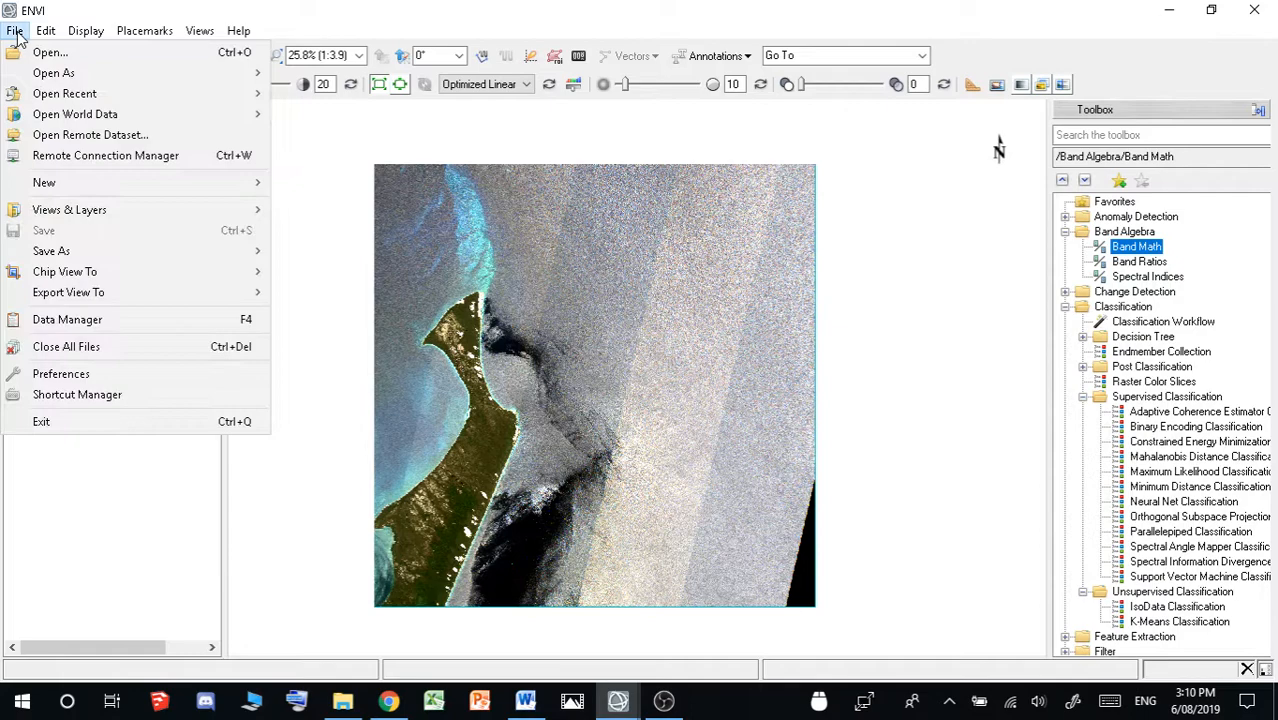
- Open all band1 to band12 files from the band_math folder as layers
left_click(50, 52)
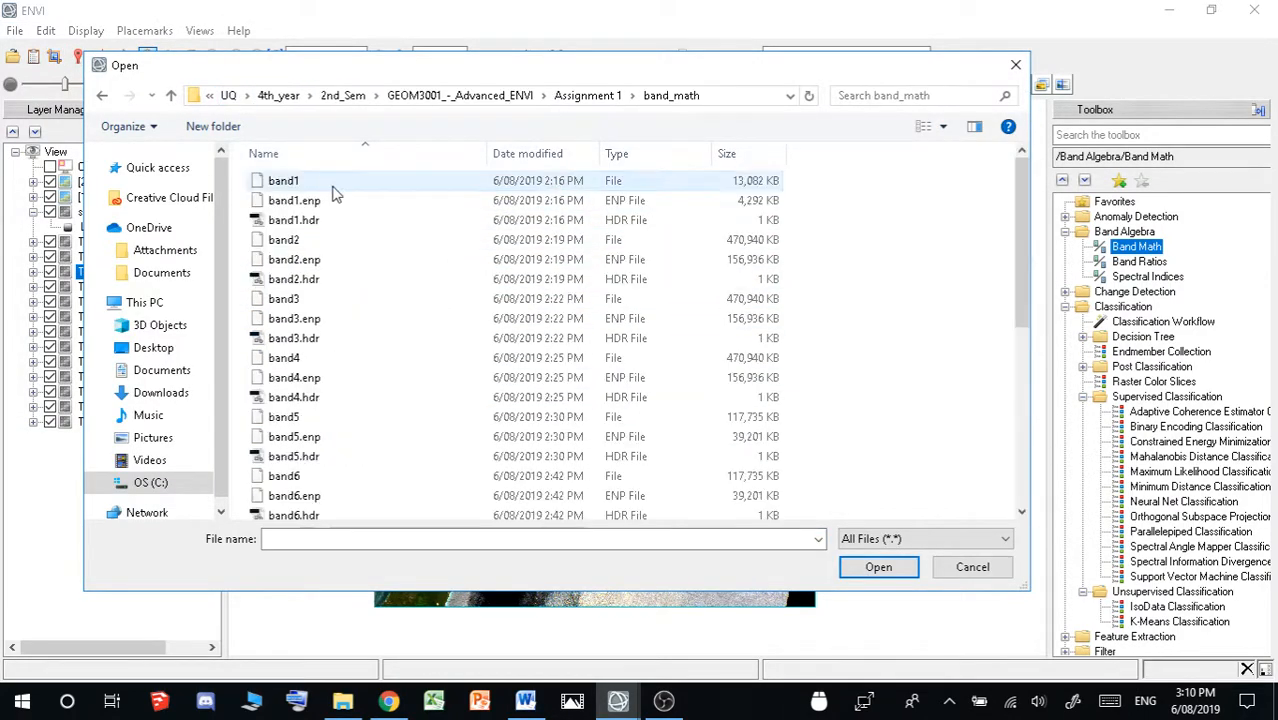
key("ctrl+a")
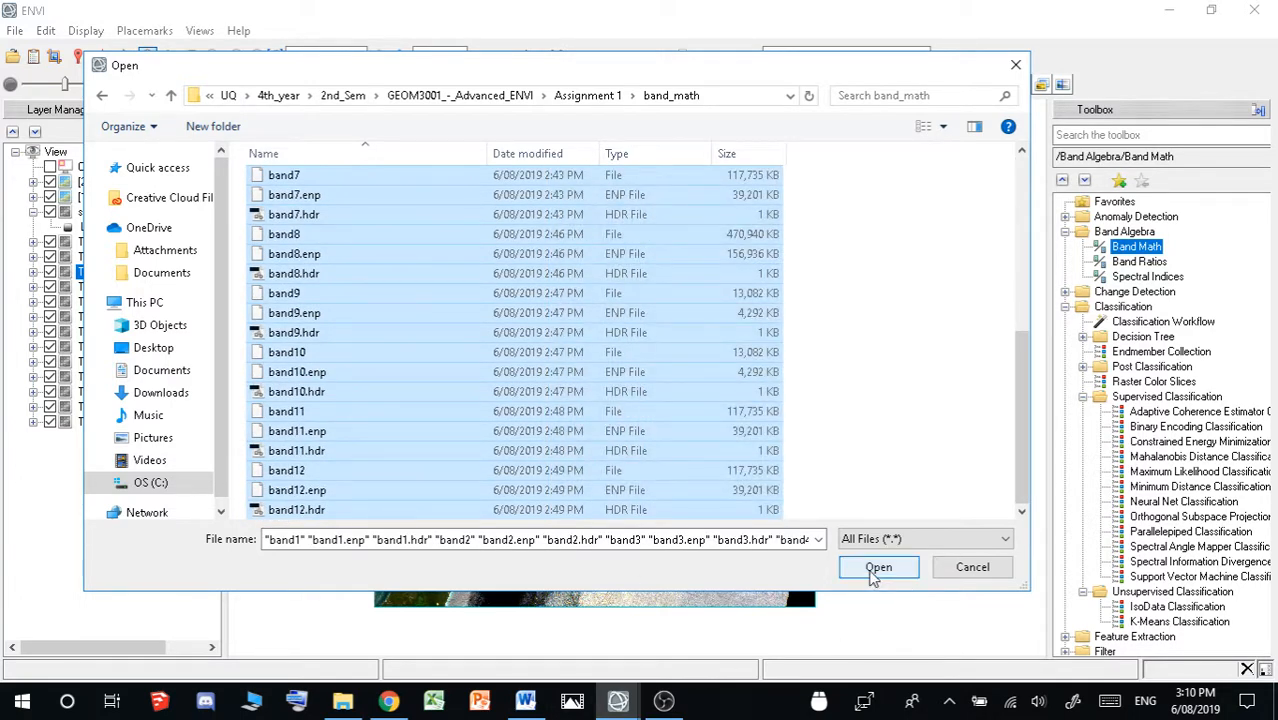
left_click(878, 568)
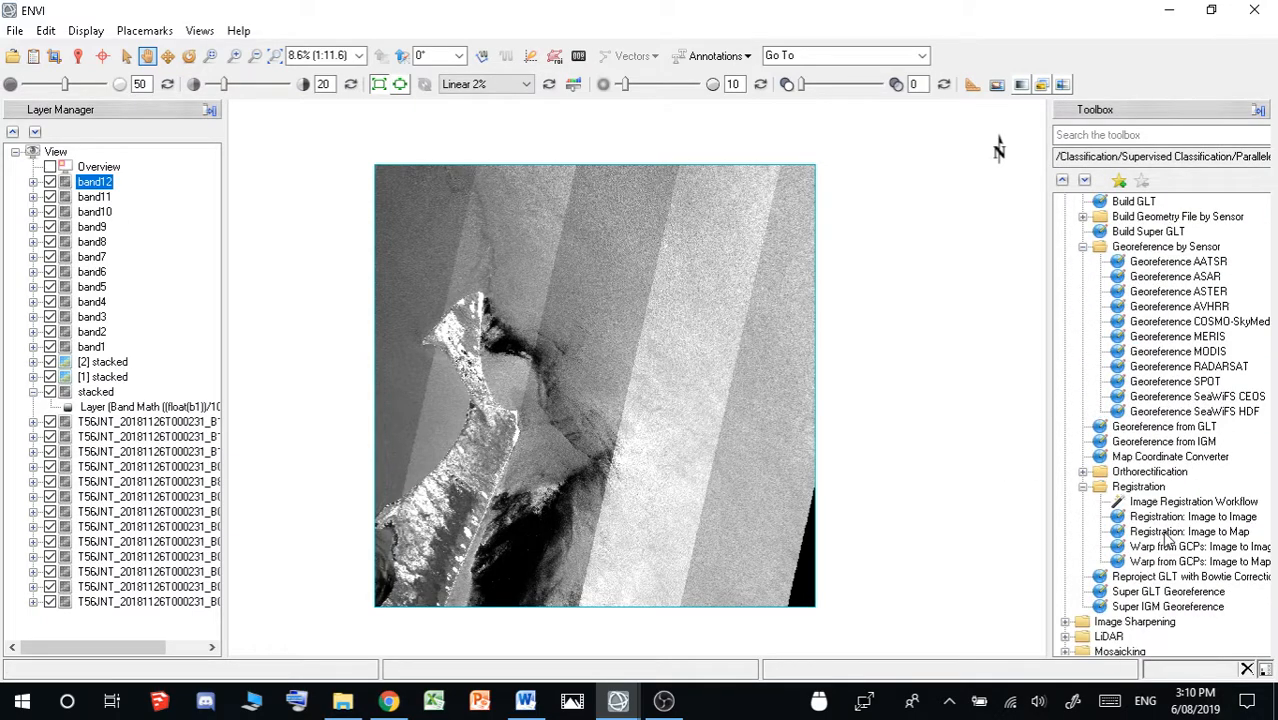
- Stack band1 to band12 in numeric order with Layer Stacking and choose the output location
scroll("down", 3)
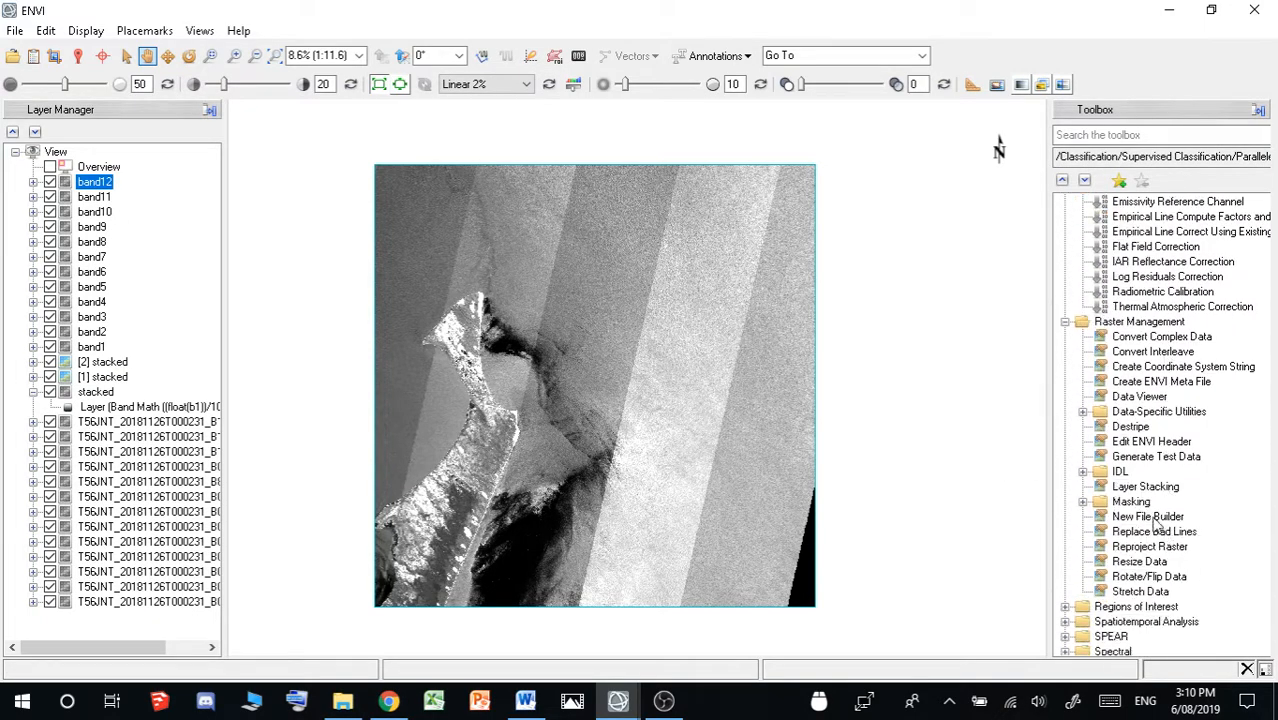
left_click(1144, 486)
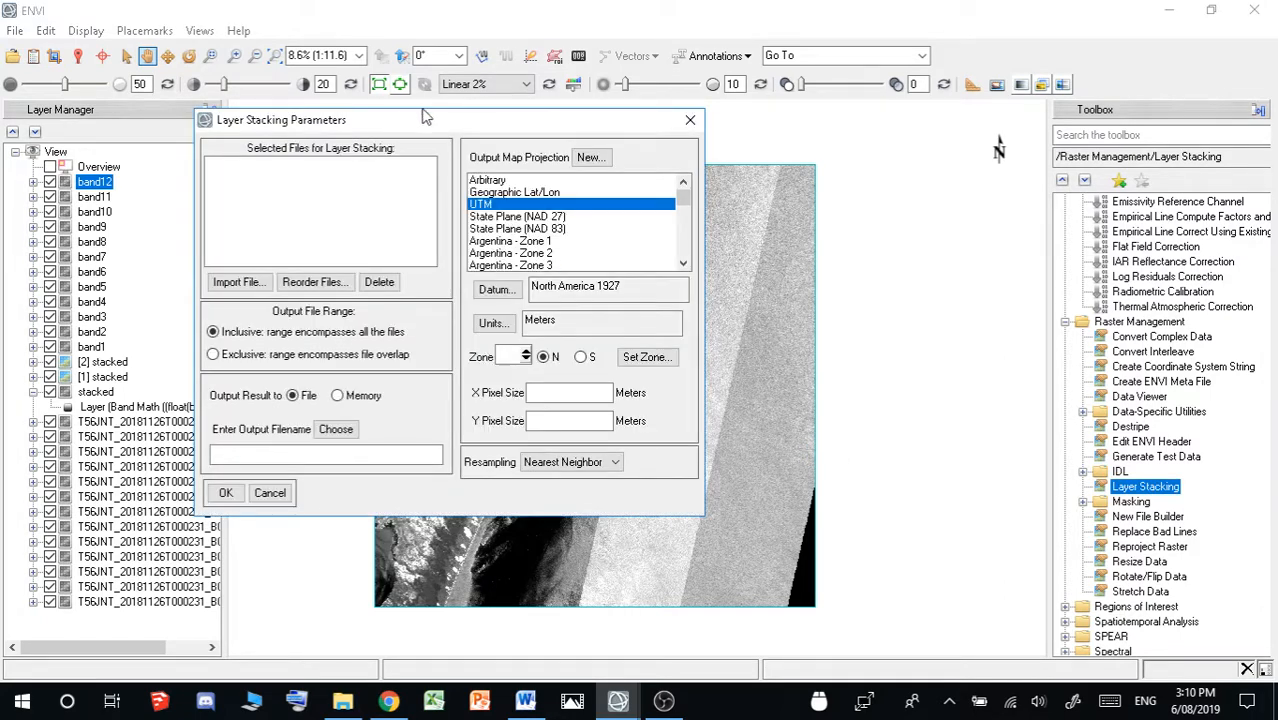
left_click(238, 280)
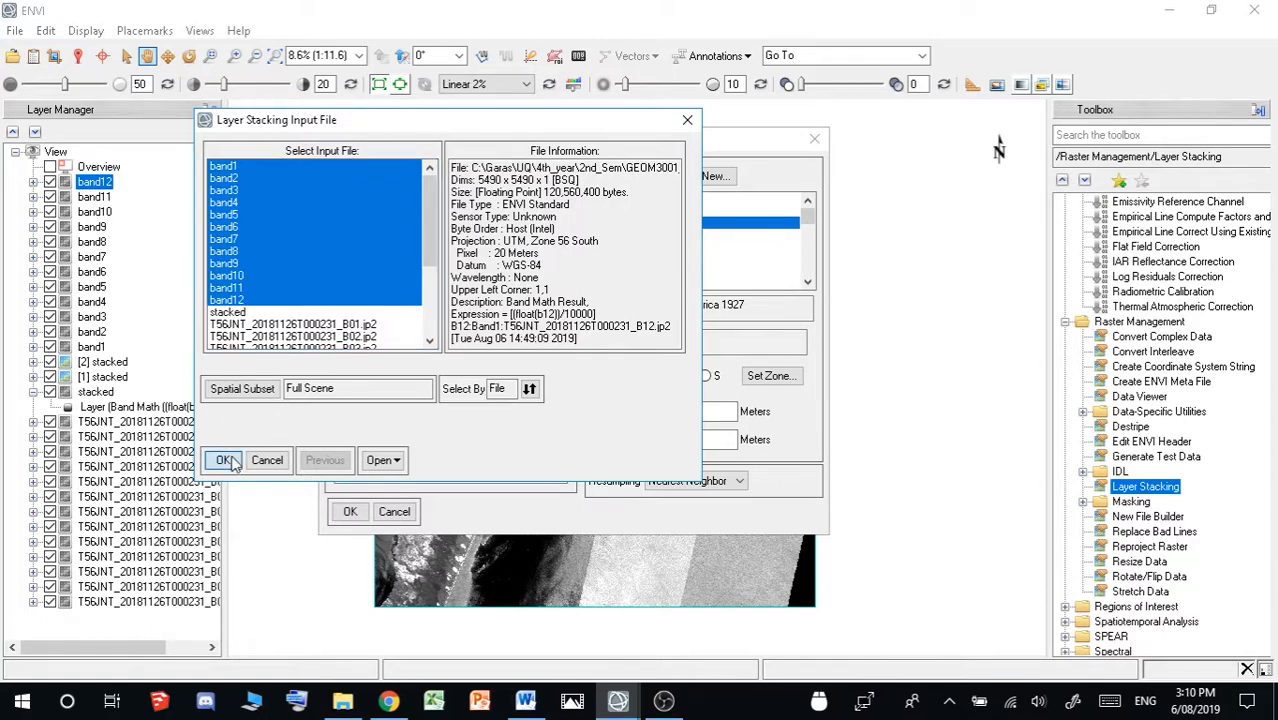
left_click(224, 460)
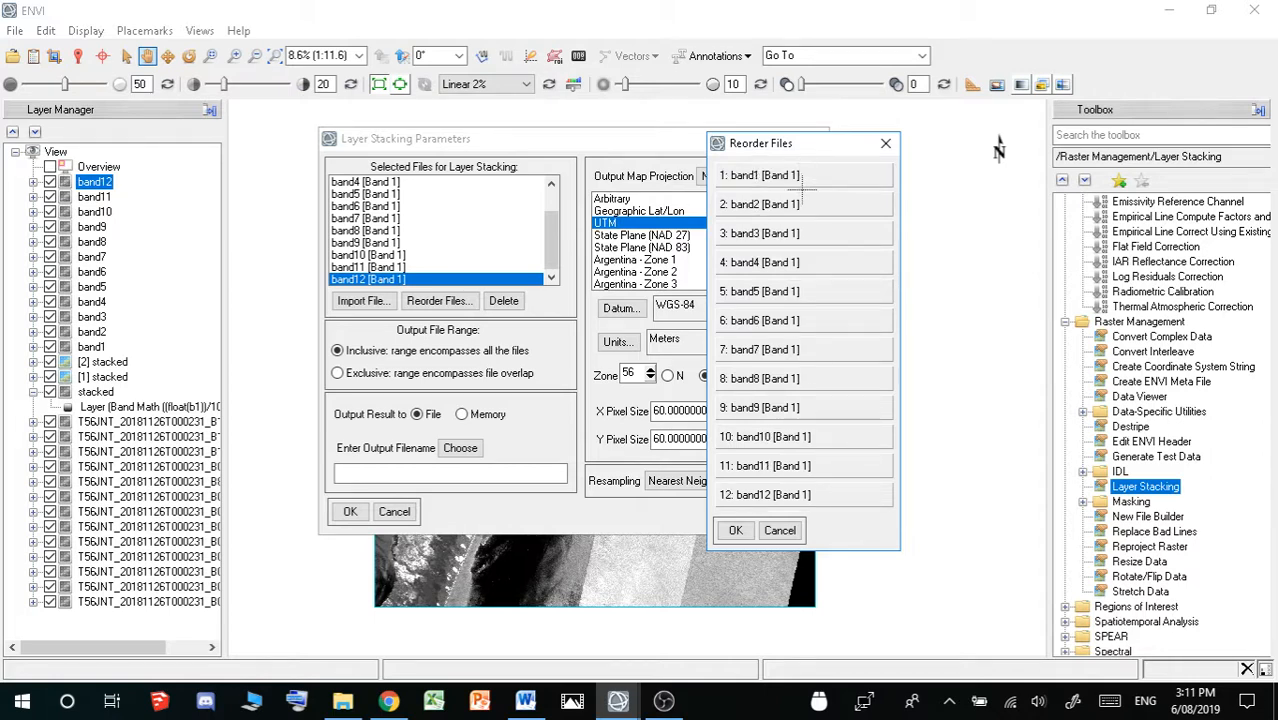
left_click(736, 530)
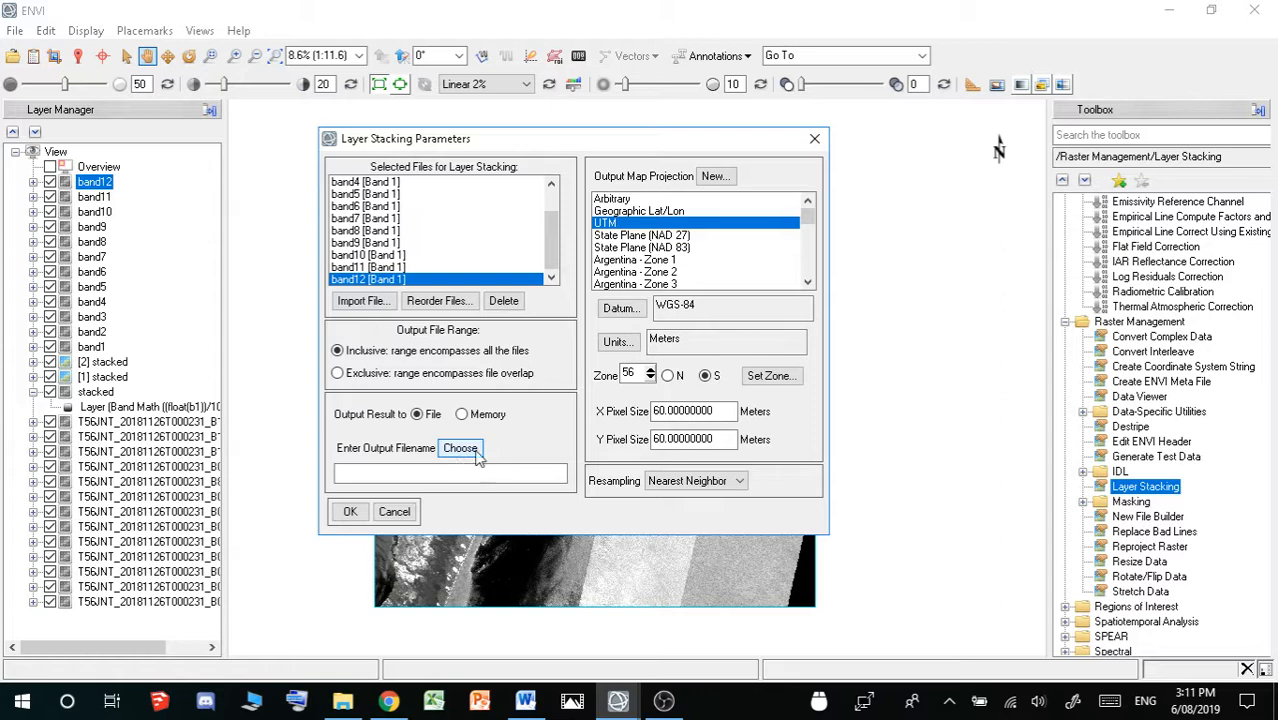
left_click(394, 512)
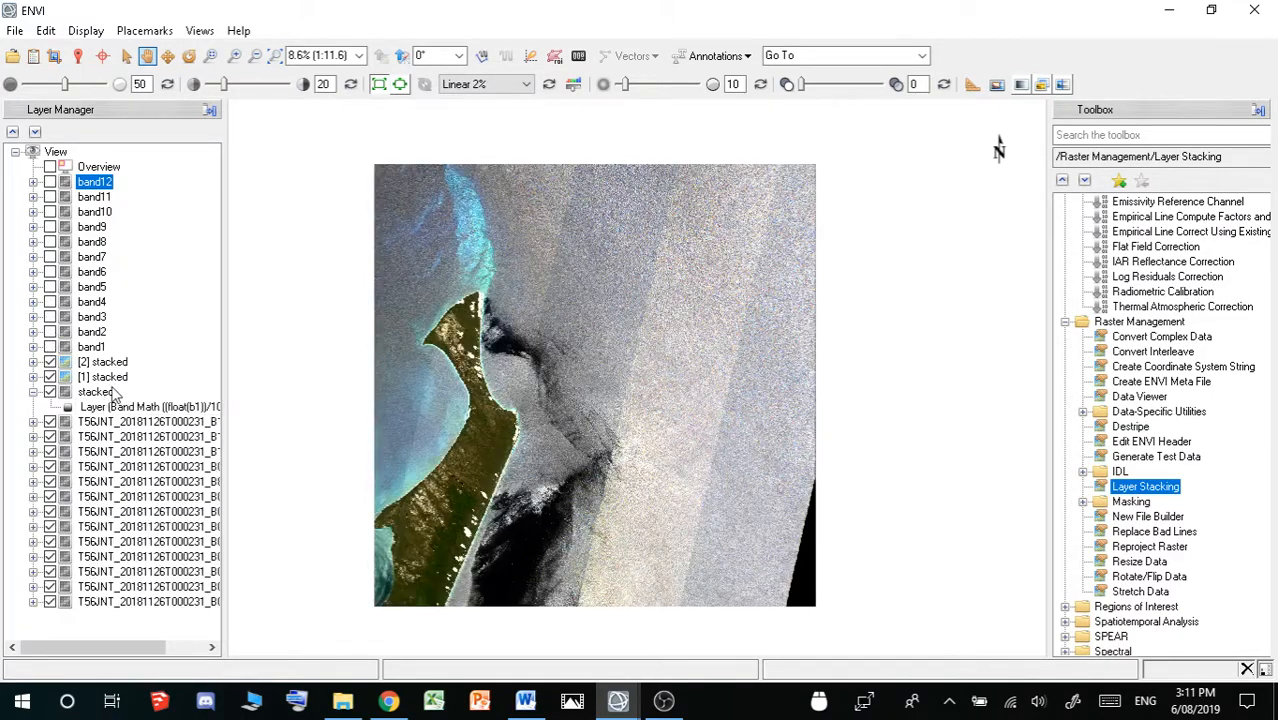
- Inspect the stacked layer's Band Math bands in Data Manager and close it
left_click(96, 390)
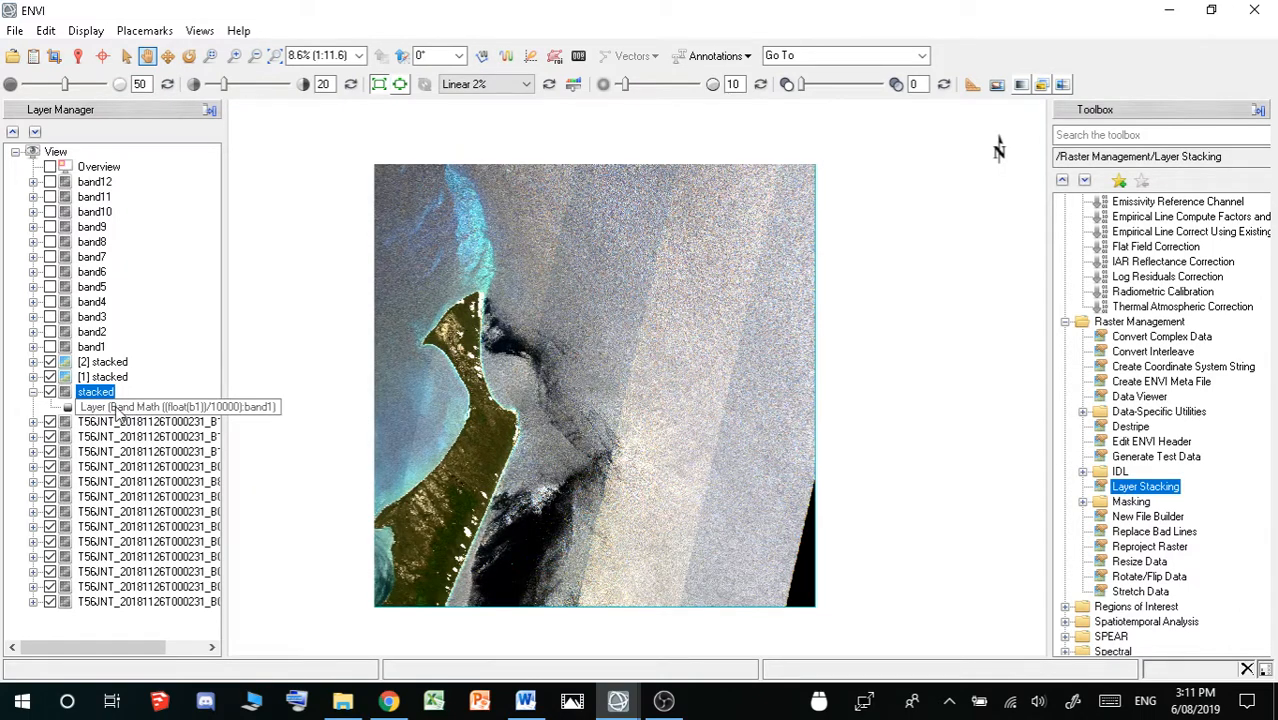
mouse_move(208, 418)
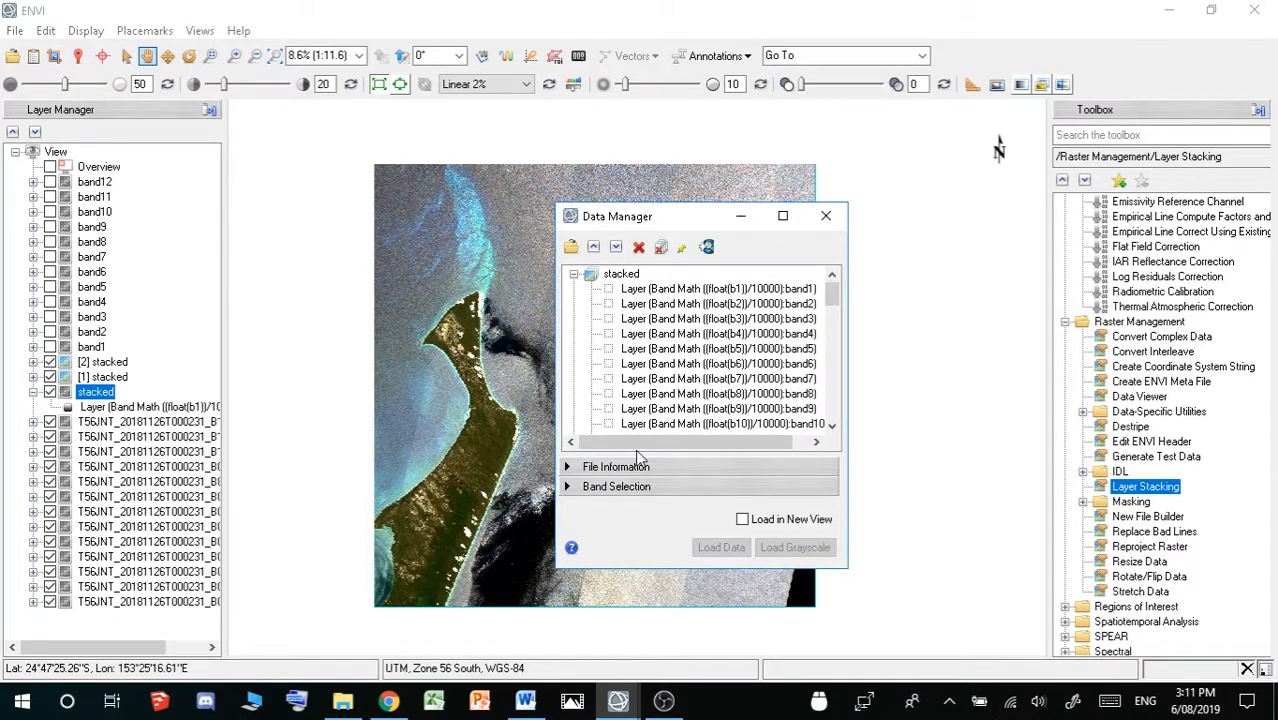
left_click(826, 216)
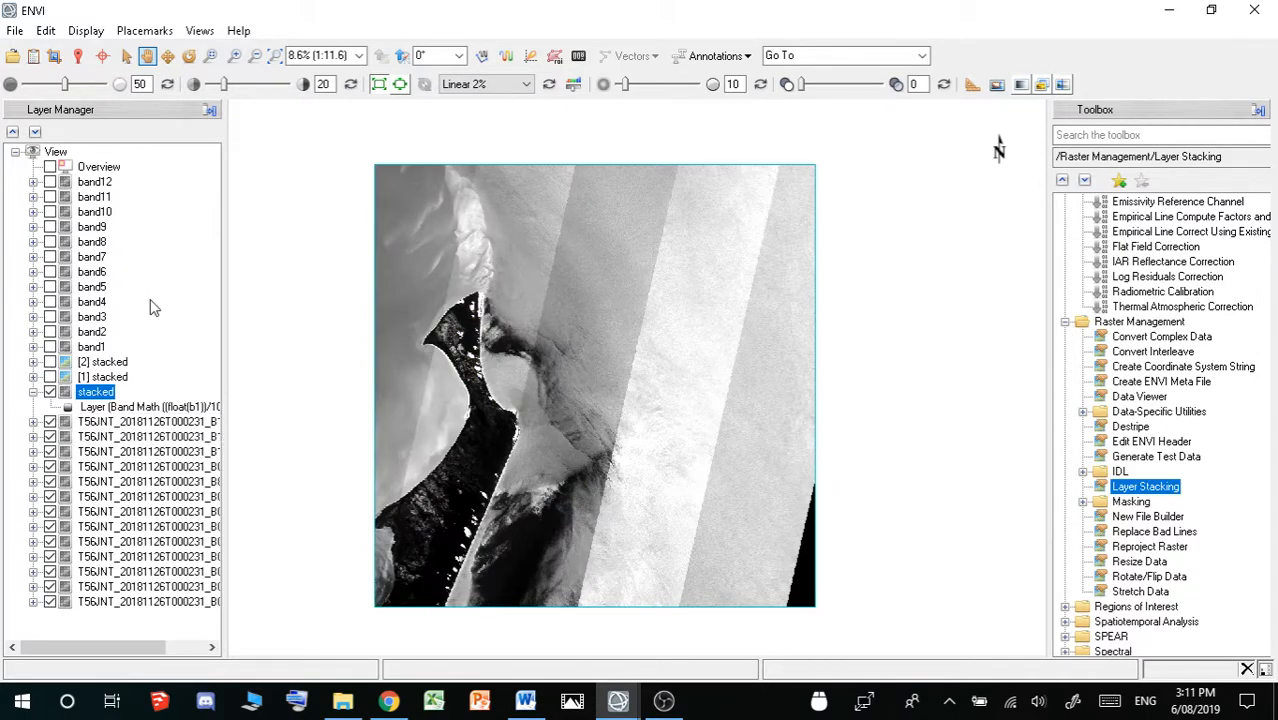
mouse_move(1124, 428)
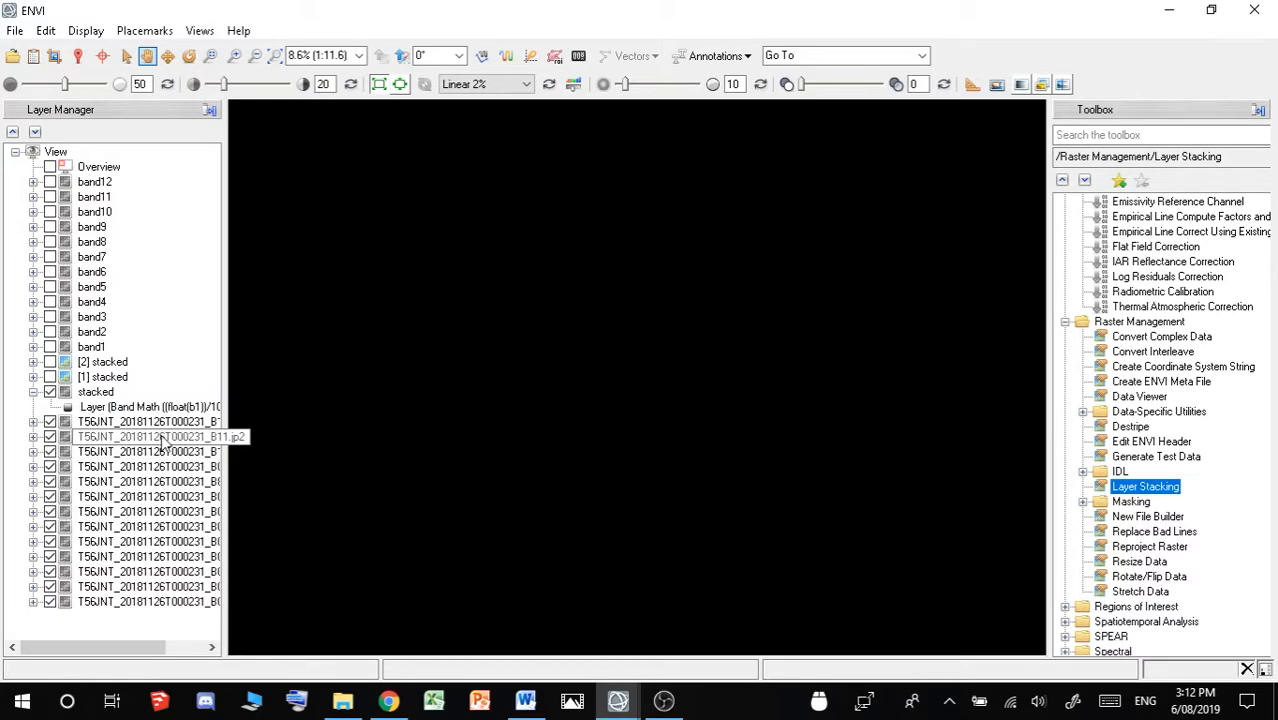
- View the B11 layer's metadata (5490 by 5490, one band) and close it
right_click(148, 436)
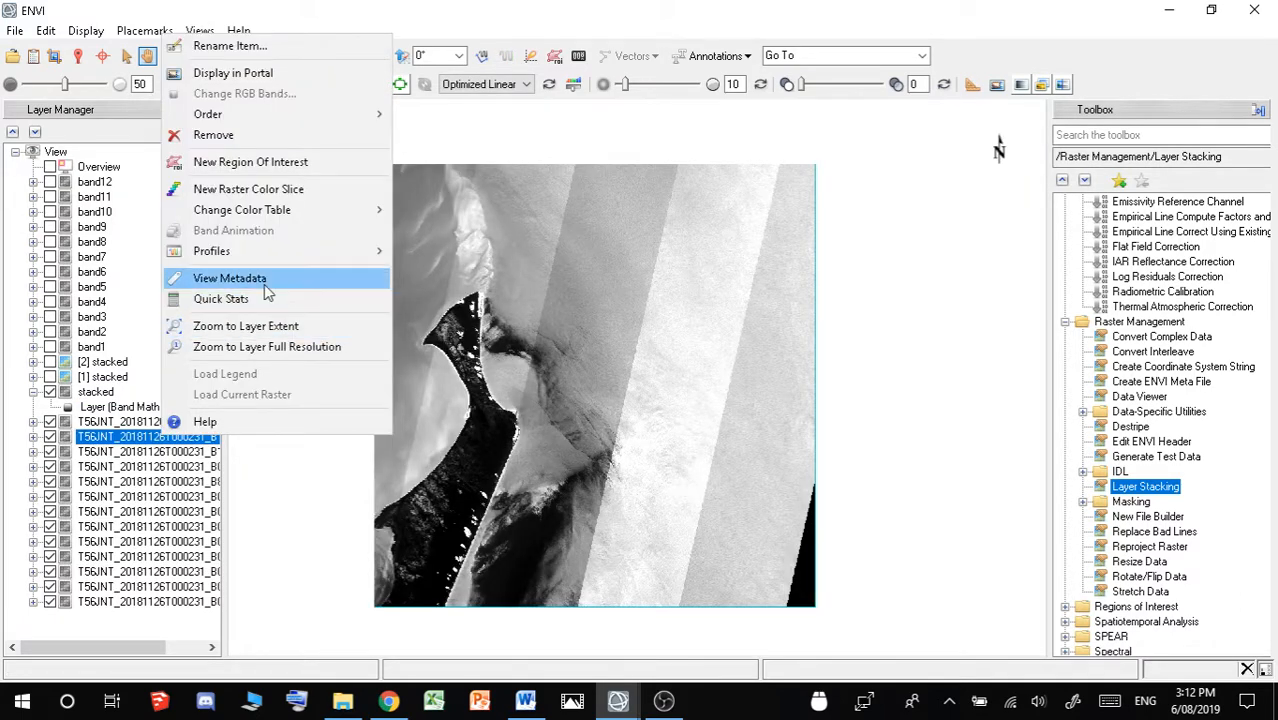
left_click(230, 278)
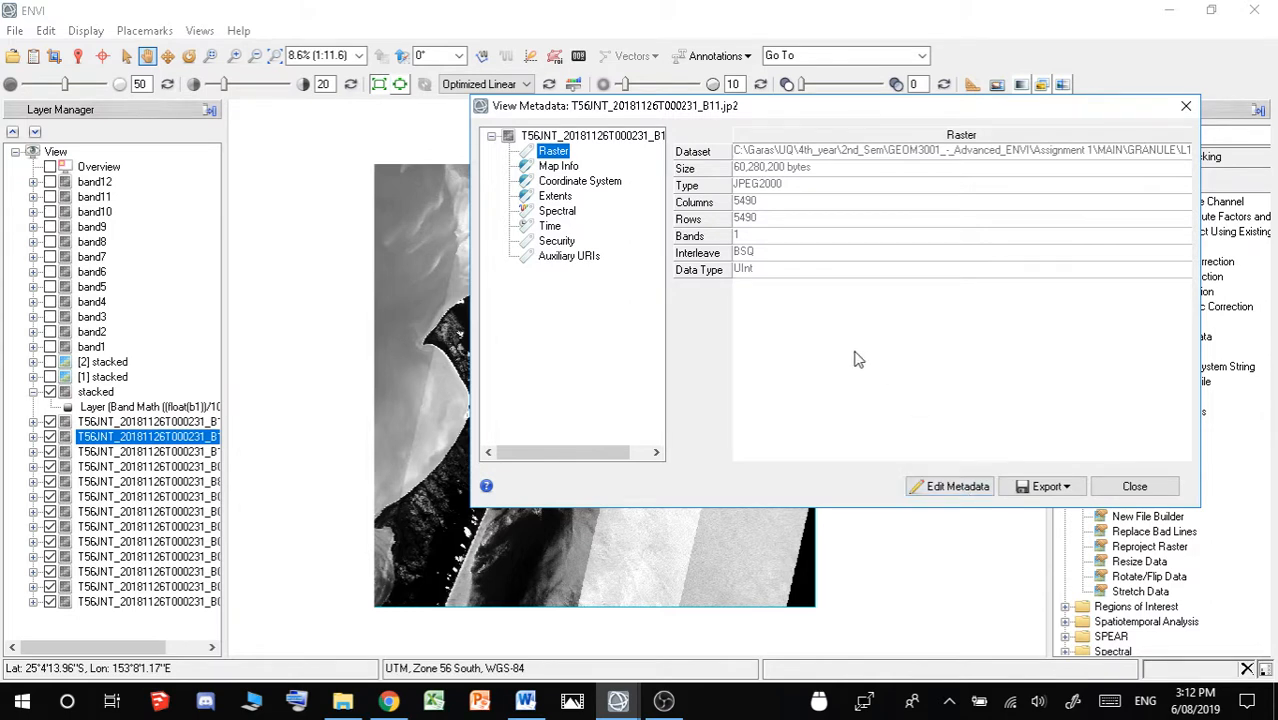
left_click(1134, 486)
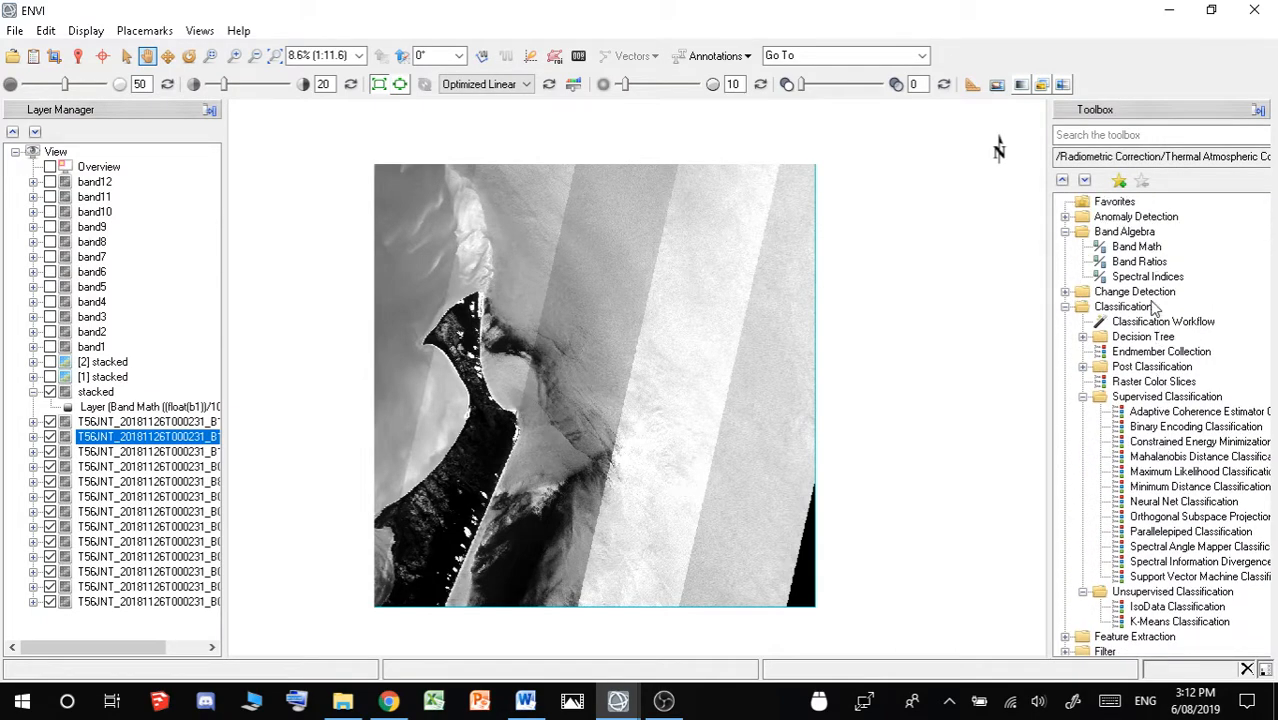
- Open Band Math from the Toolbox and enter float(b1)/10000
left_click(1136, 248)
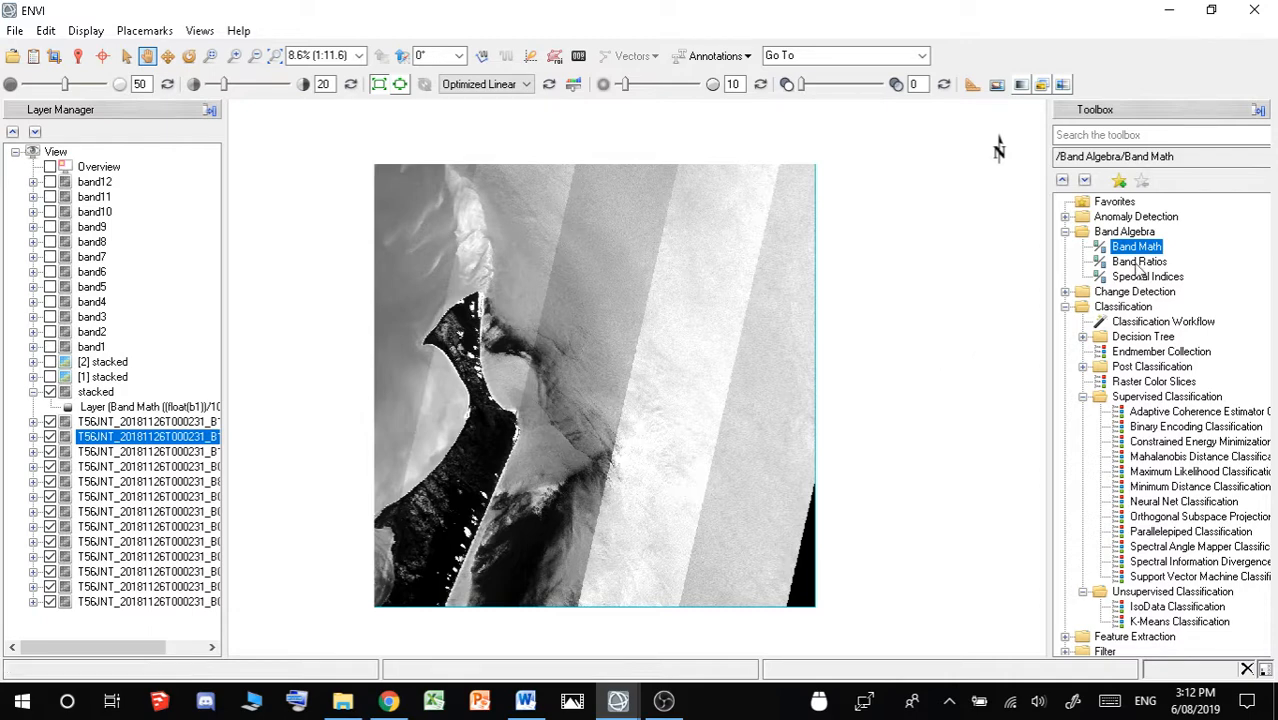
double_click(1136, 246)
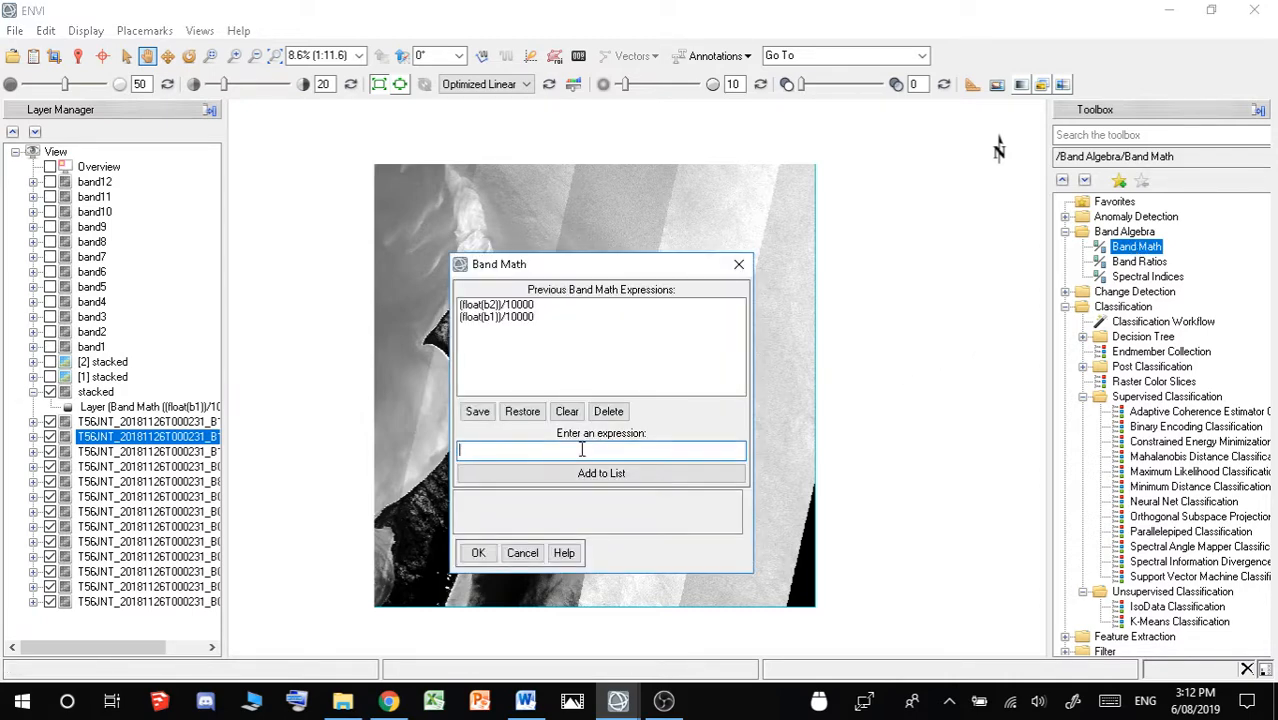
type("(flo")
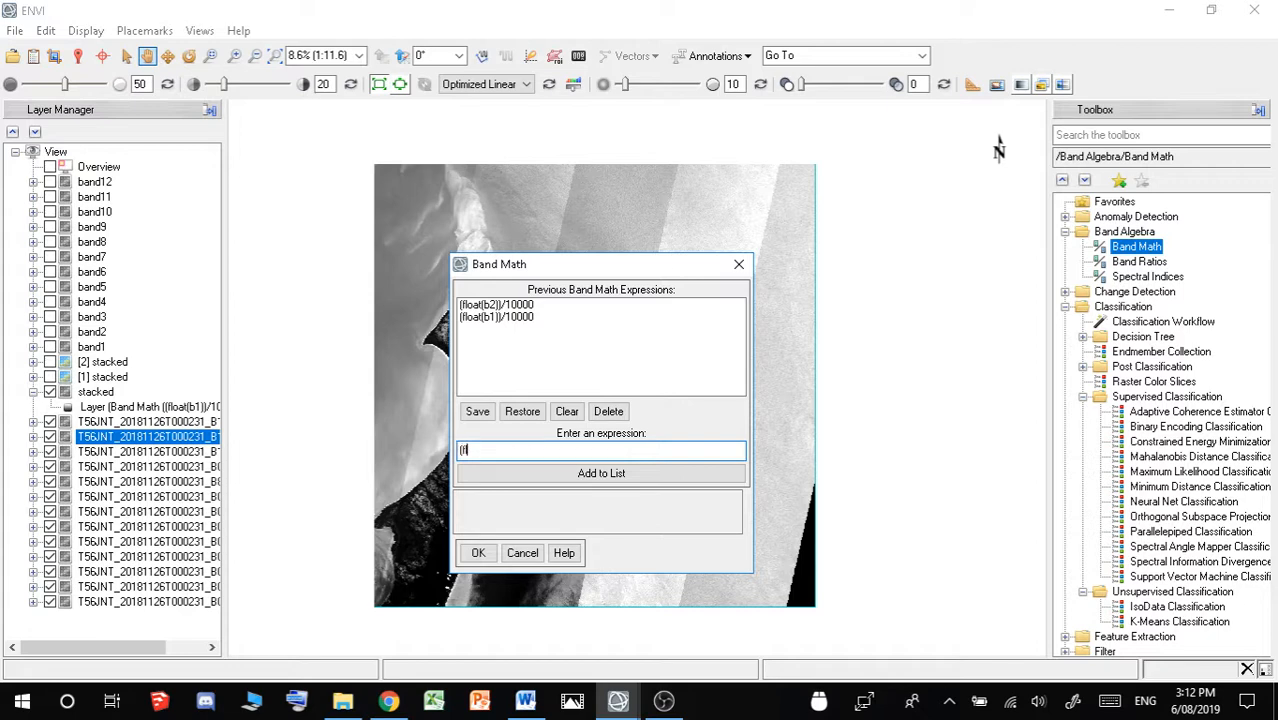
type("loat(b1))/10")
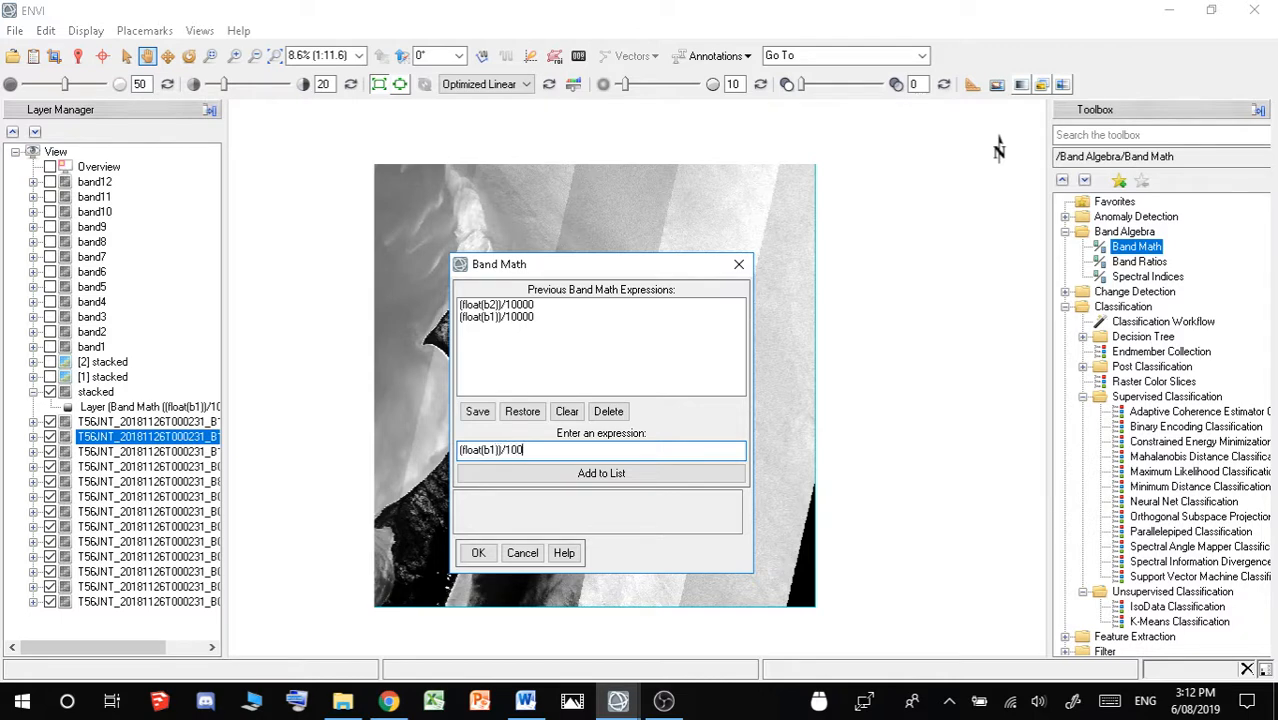
type("00")
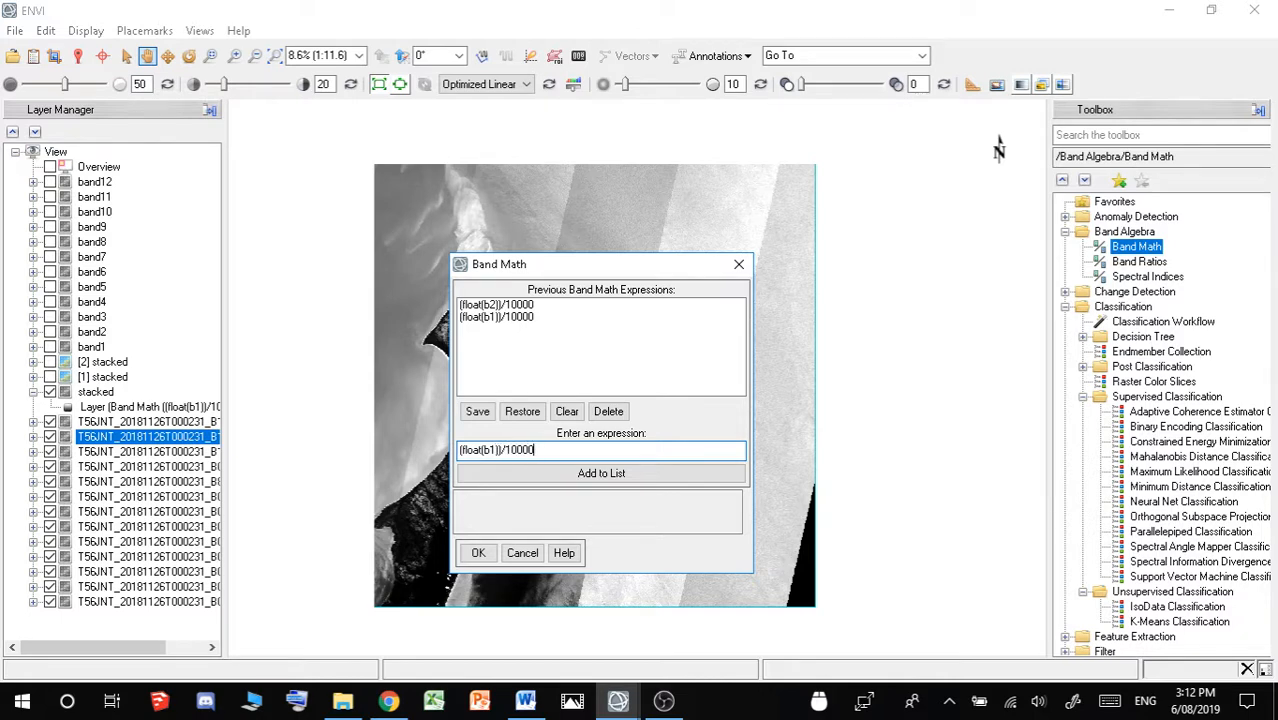
- Accept the float(b1)/10000 expression and initially pair b1 with band 1 of B01
left_click(478, 552)
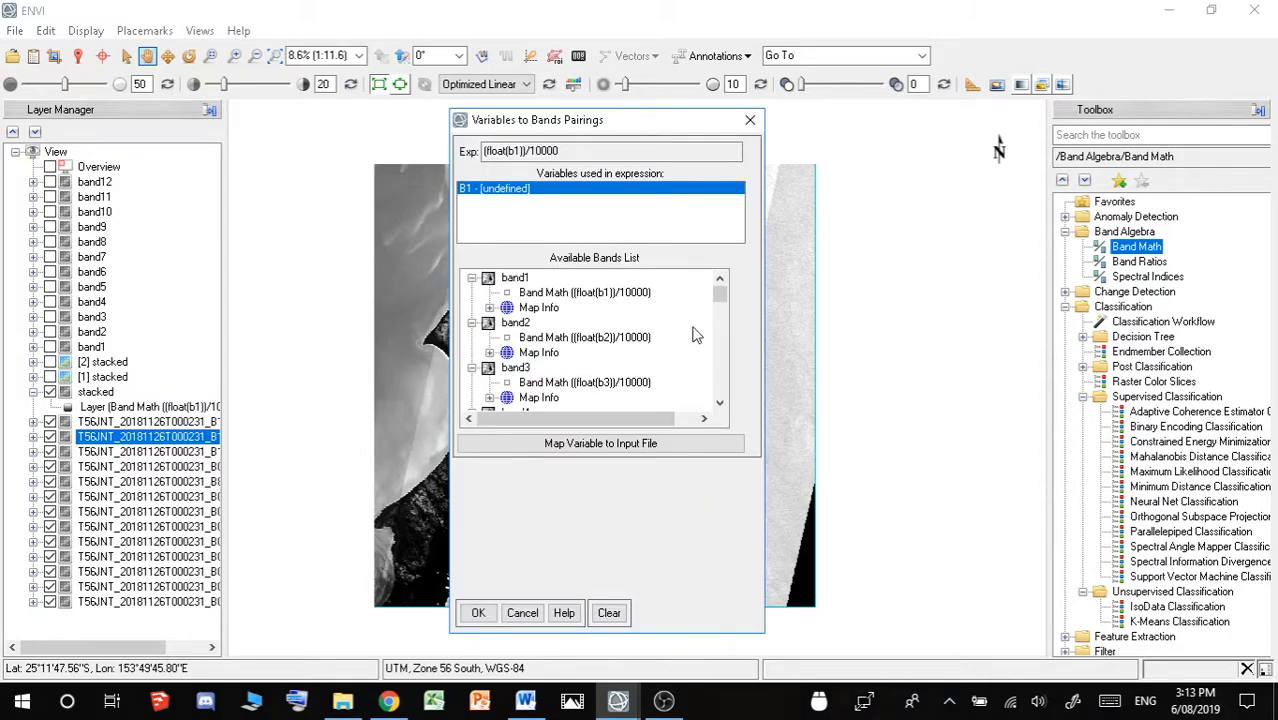
scroll("down", 3)
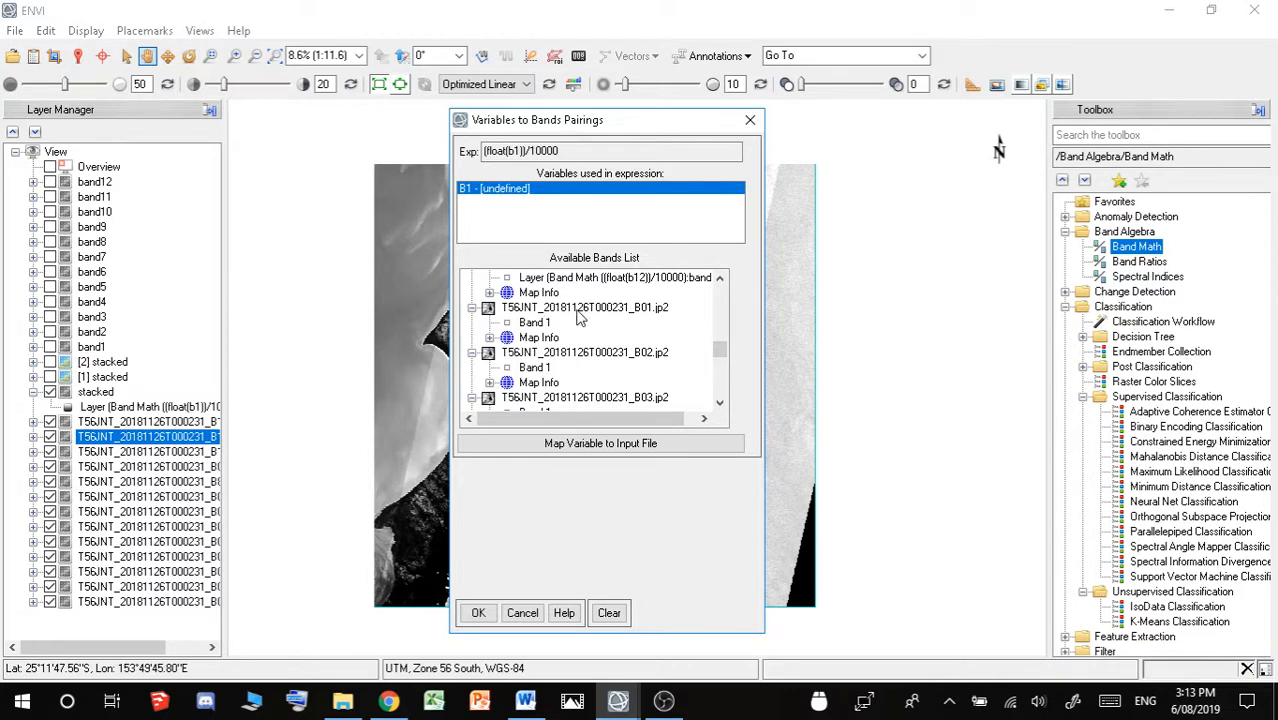
mouse_move(658, 318)
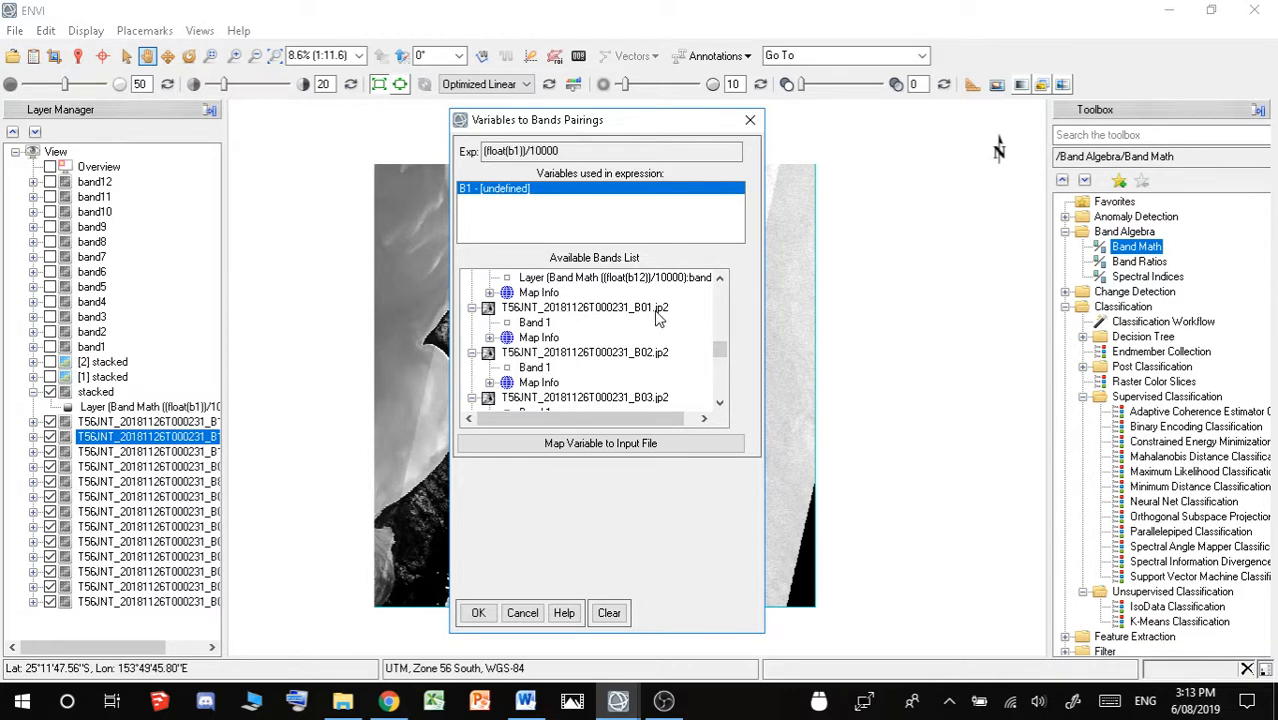
mouse_move(512, 332)
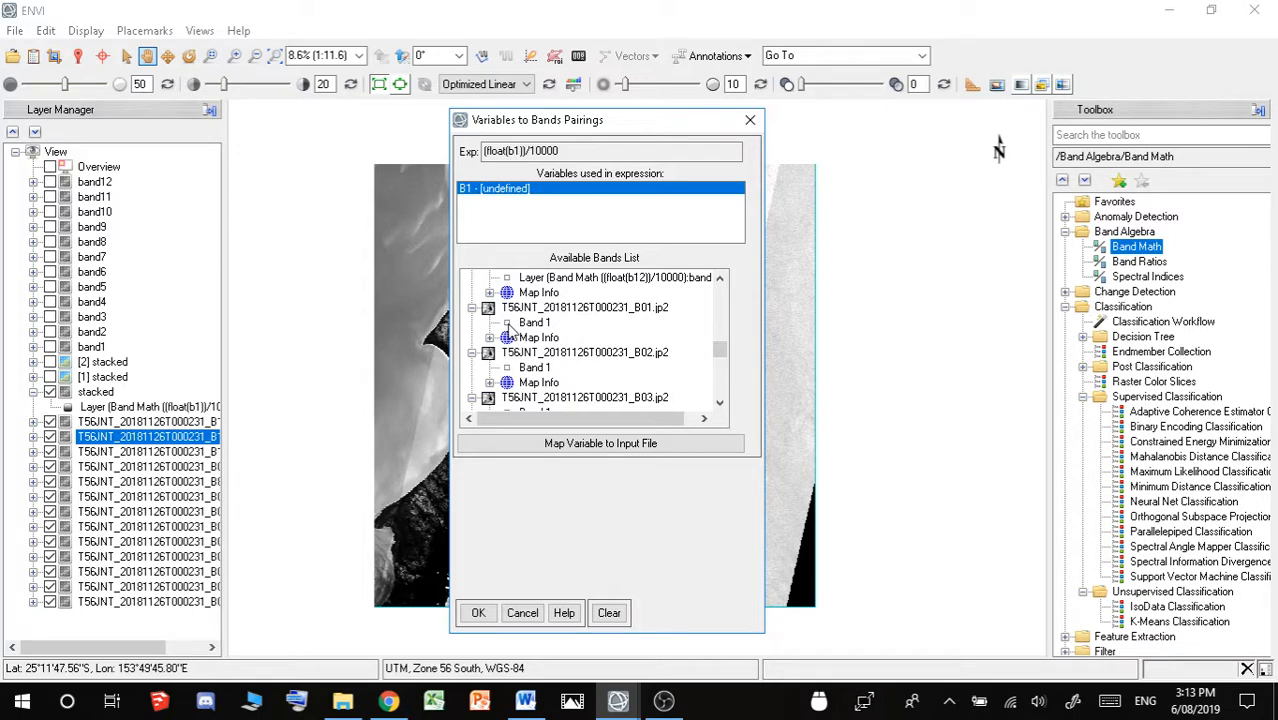
left_click(534, 322)
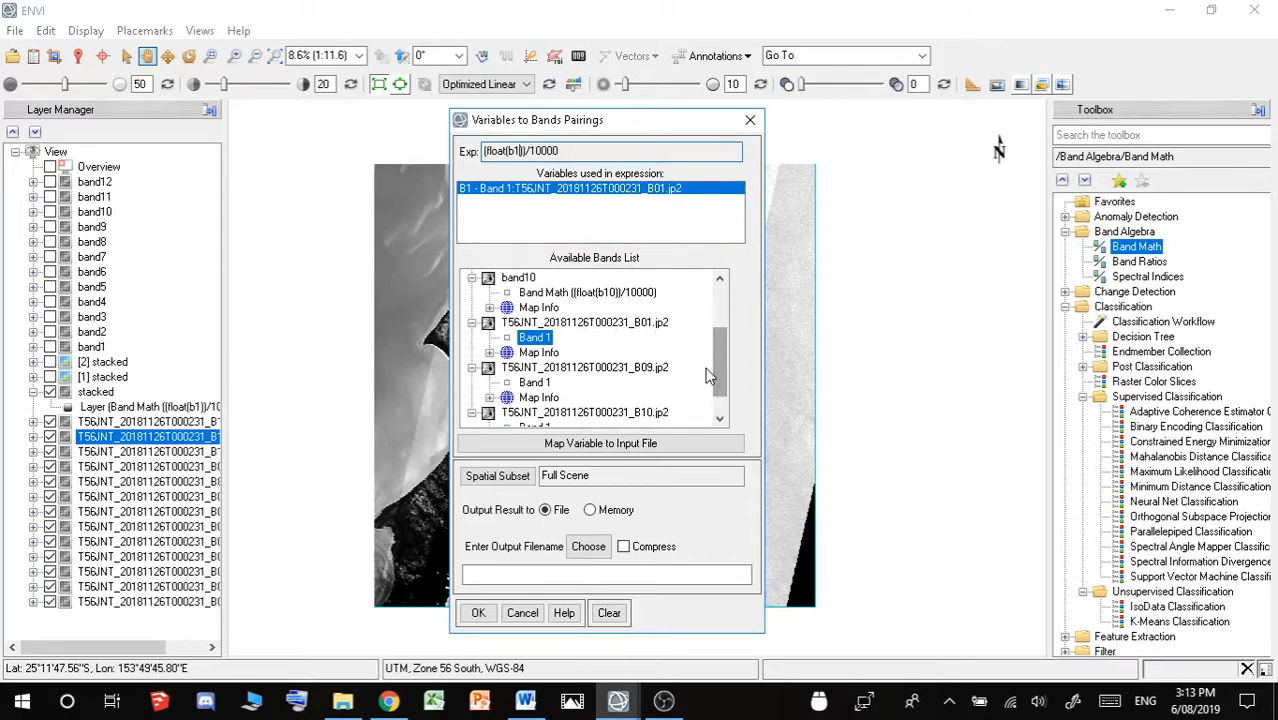
scroll("down", 3)
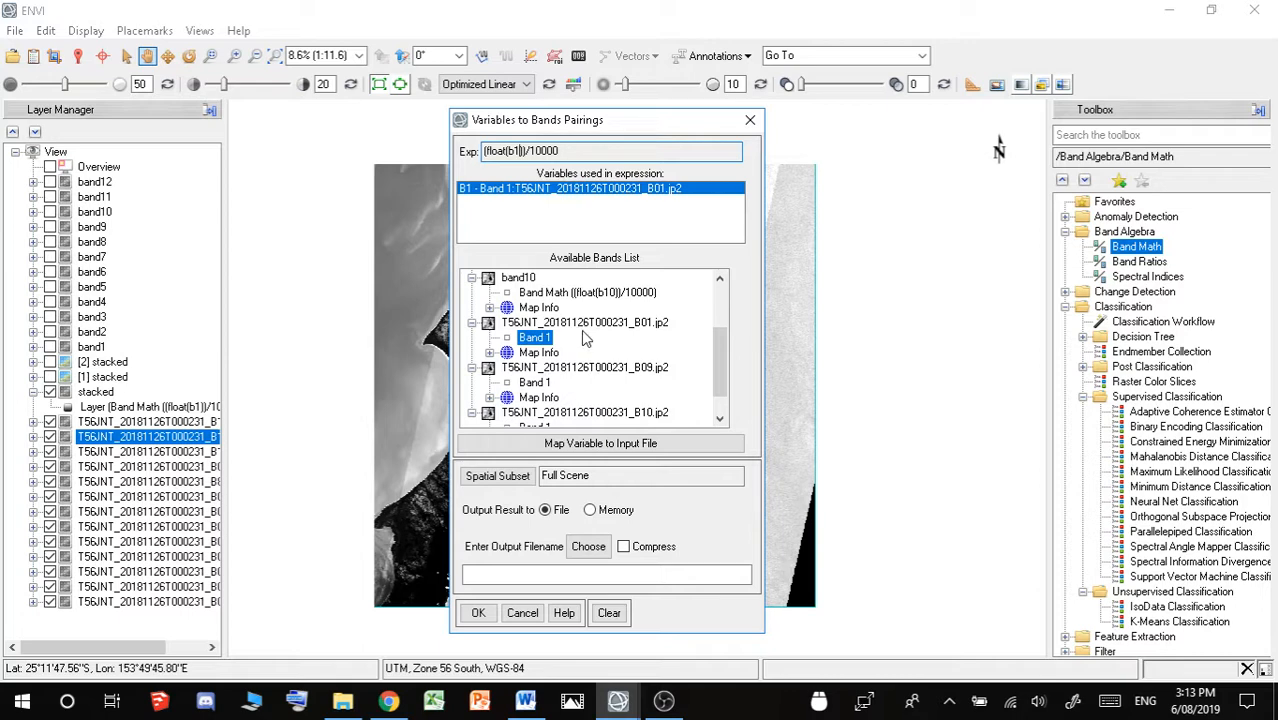
mouse_move(640, 398)
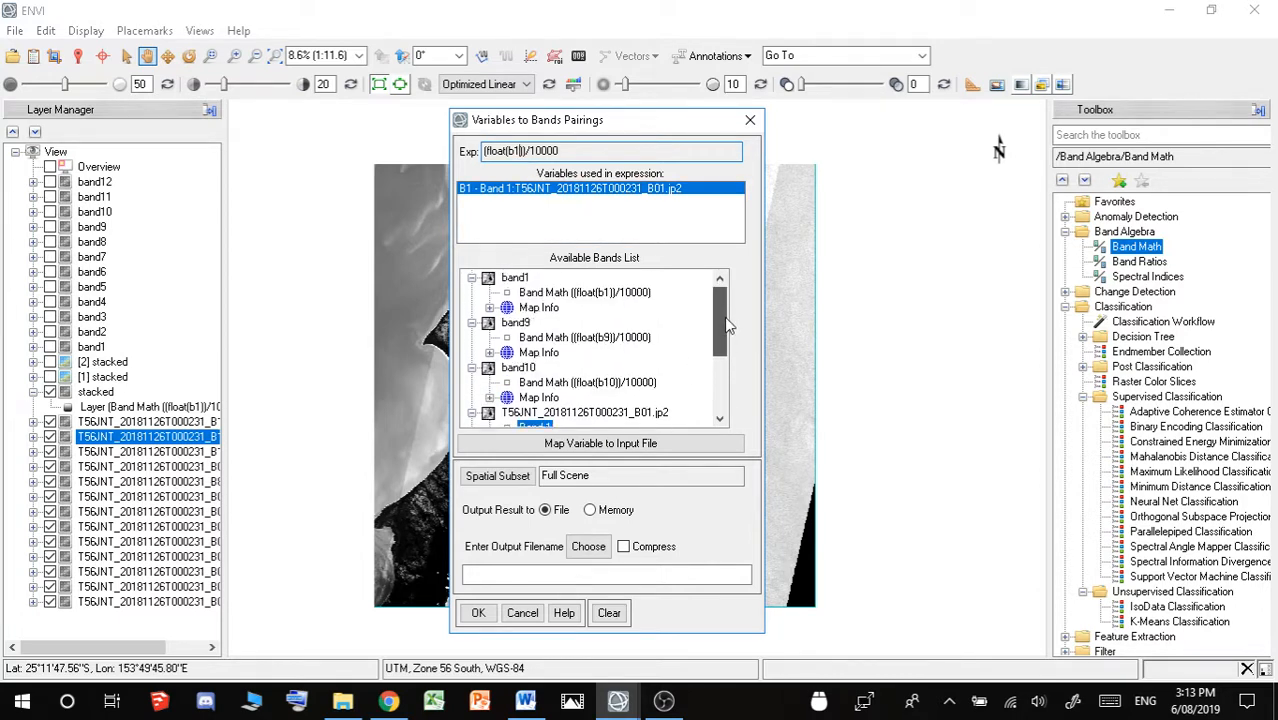
- Re-pair b1 with band 1 of the B09 image and confirm the pairing
scroll("down", 3)
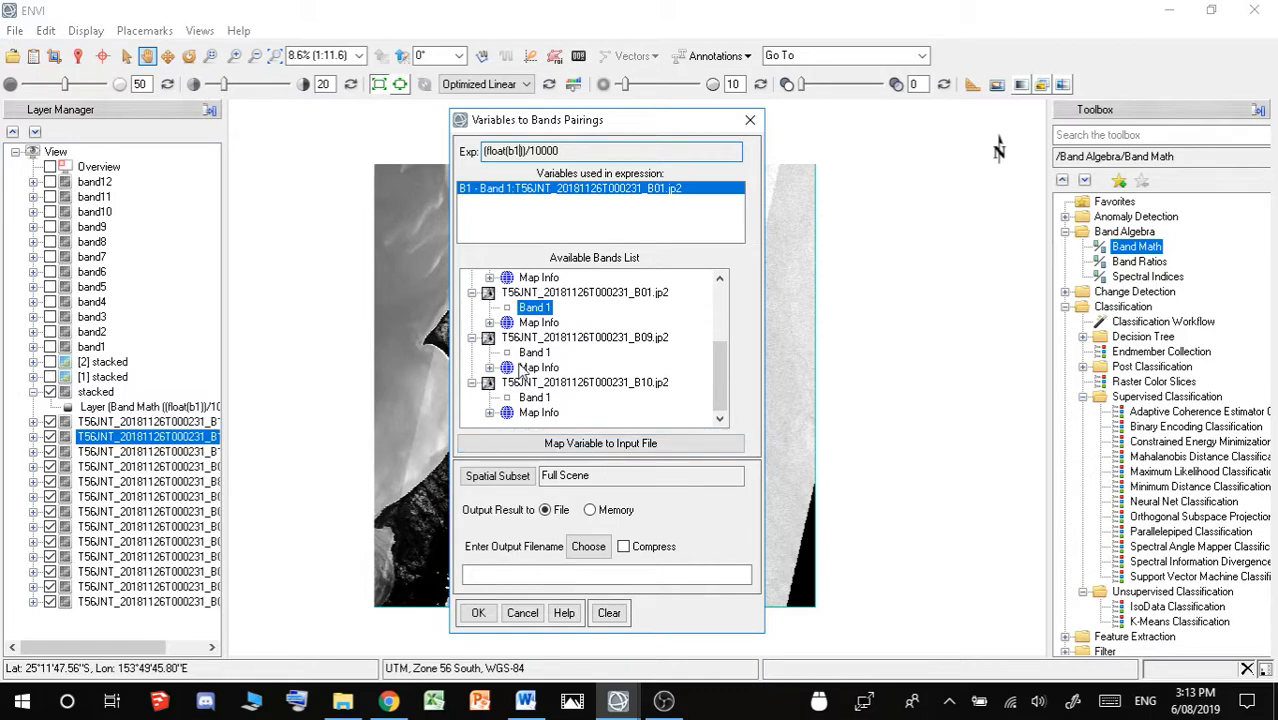
left_click(534, 352)
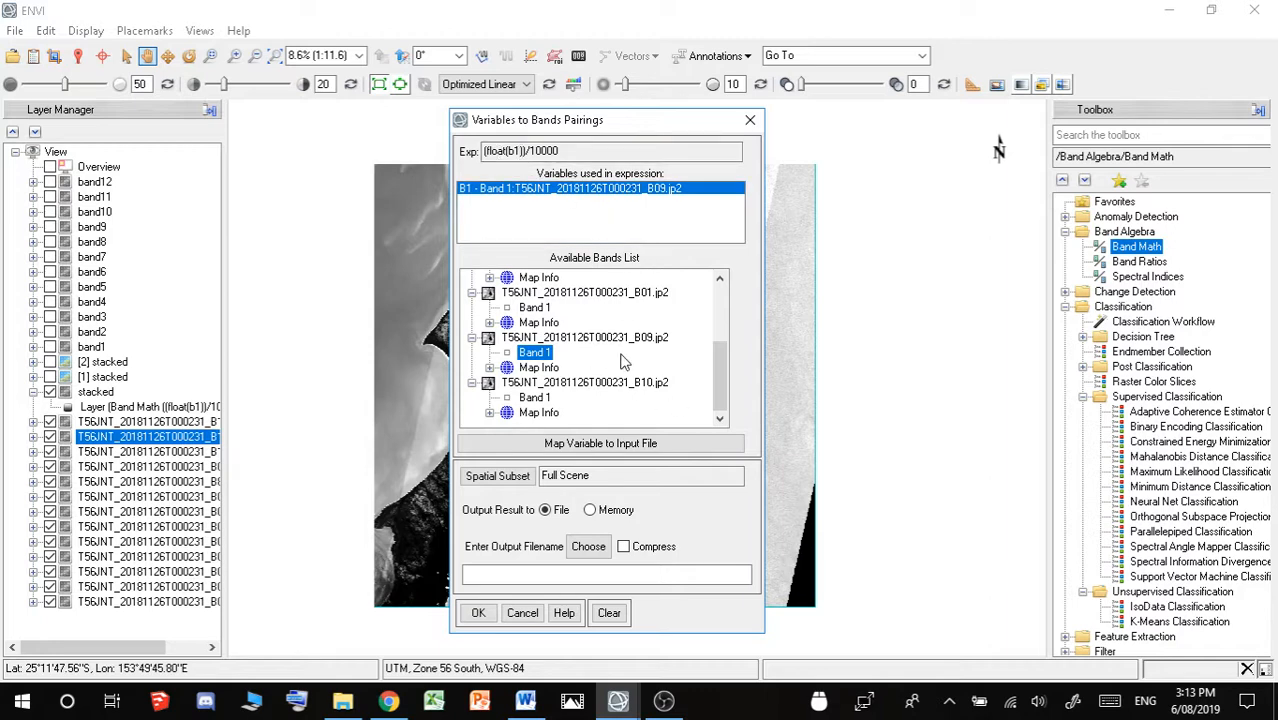
left_click(476, 612)
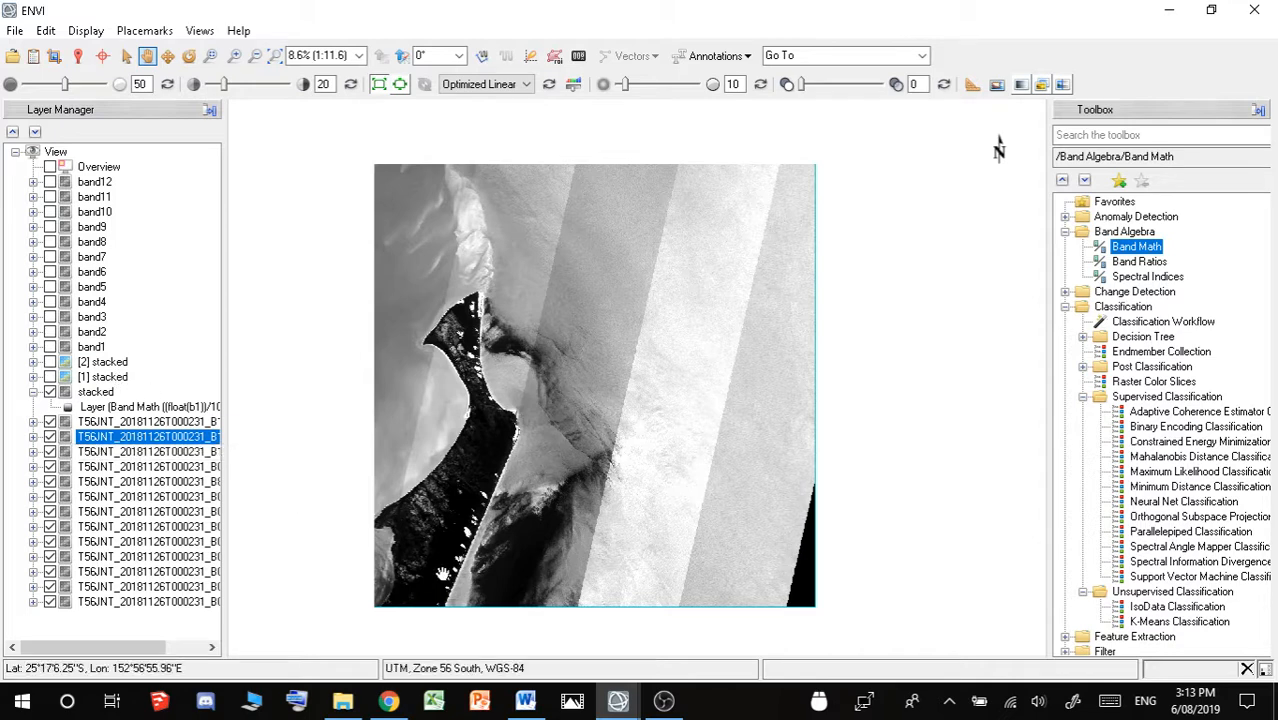
mouse_move(664, 700)
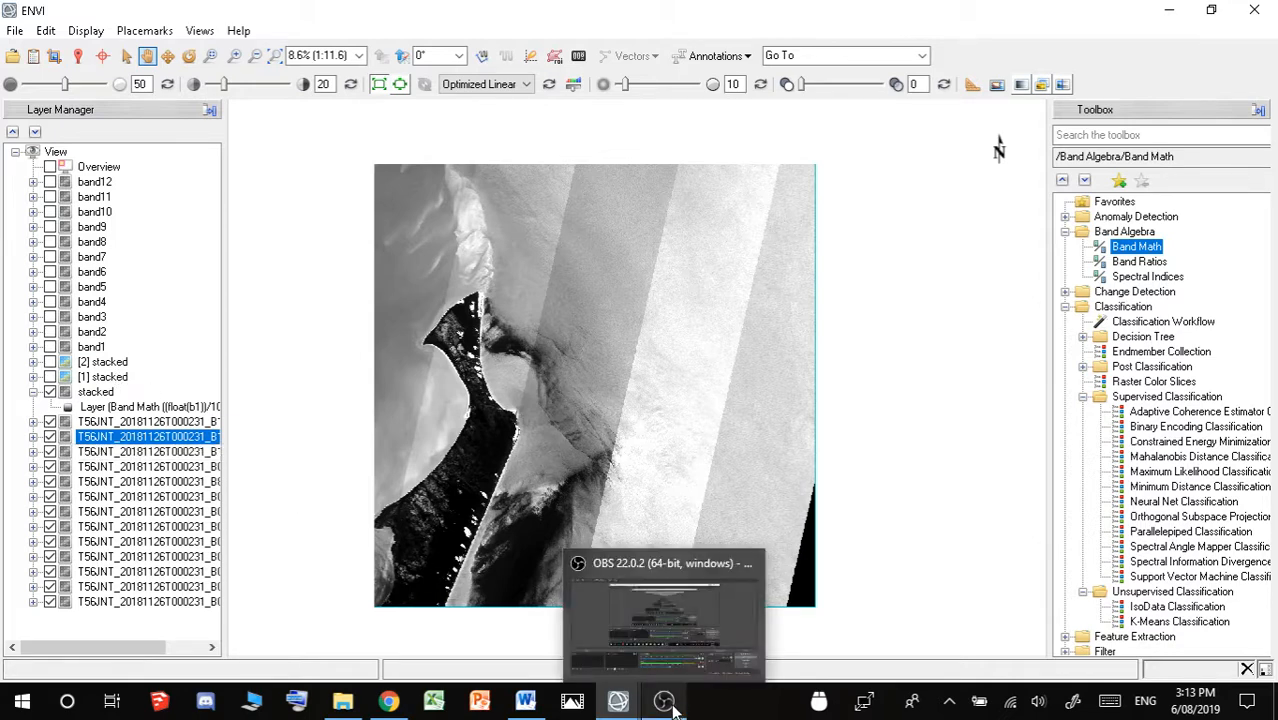
left_click(664, 700)
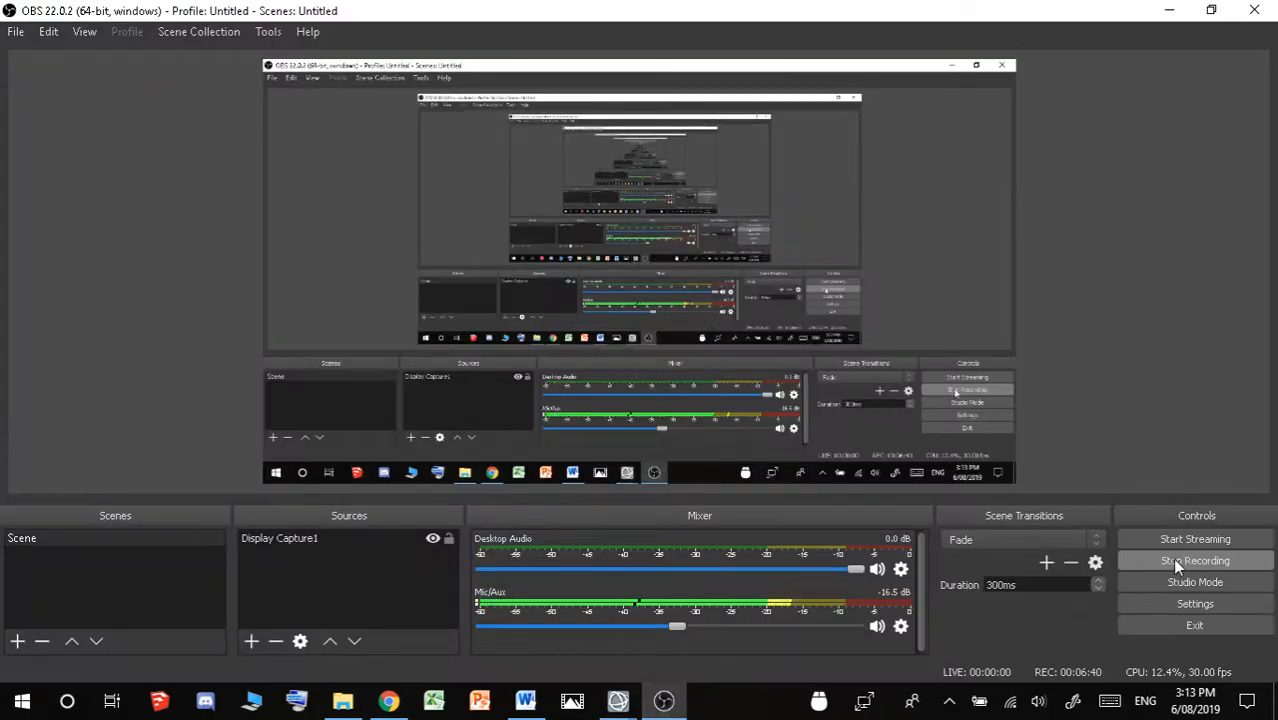